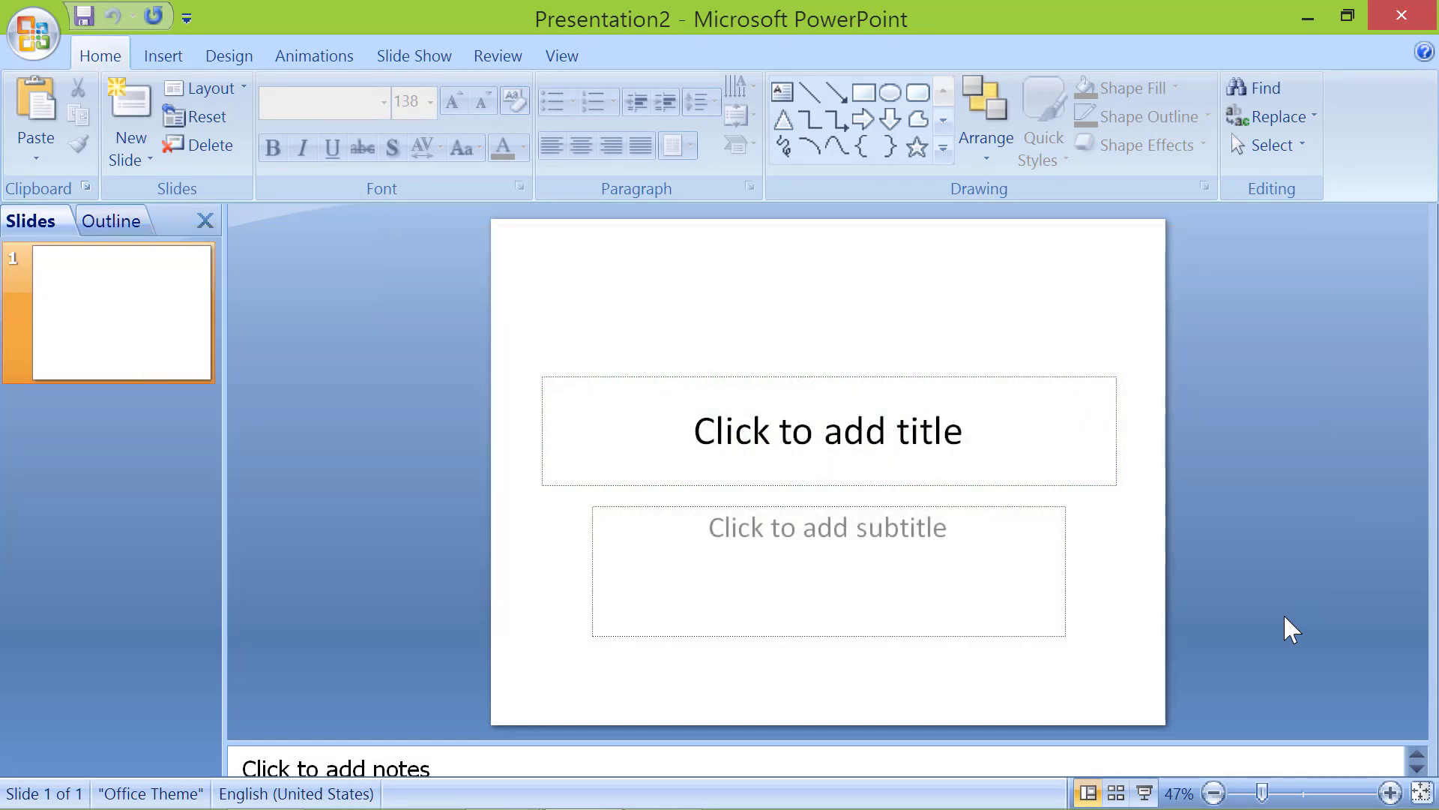
pyautogui.moveTo(446, 321)
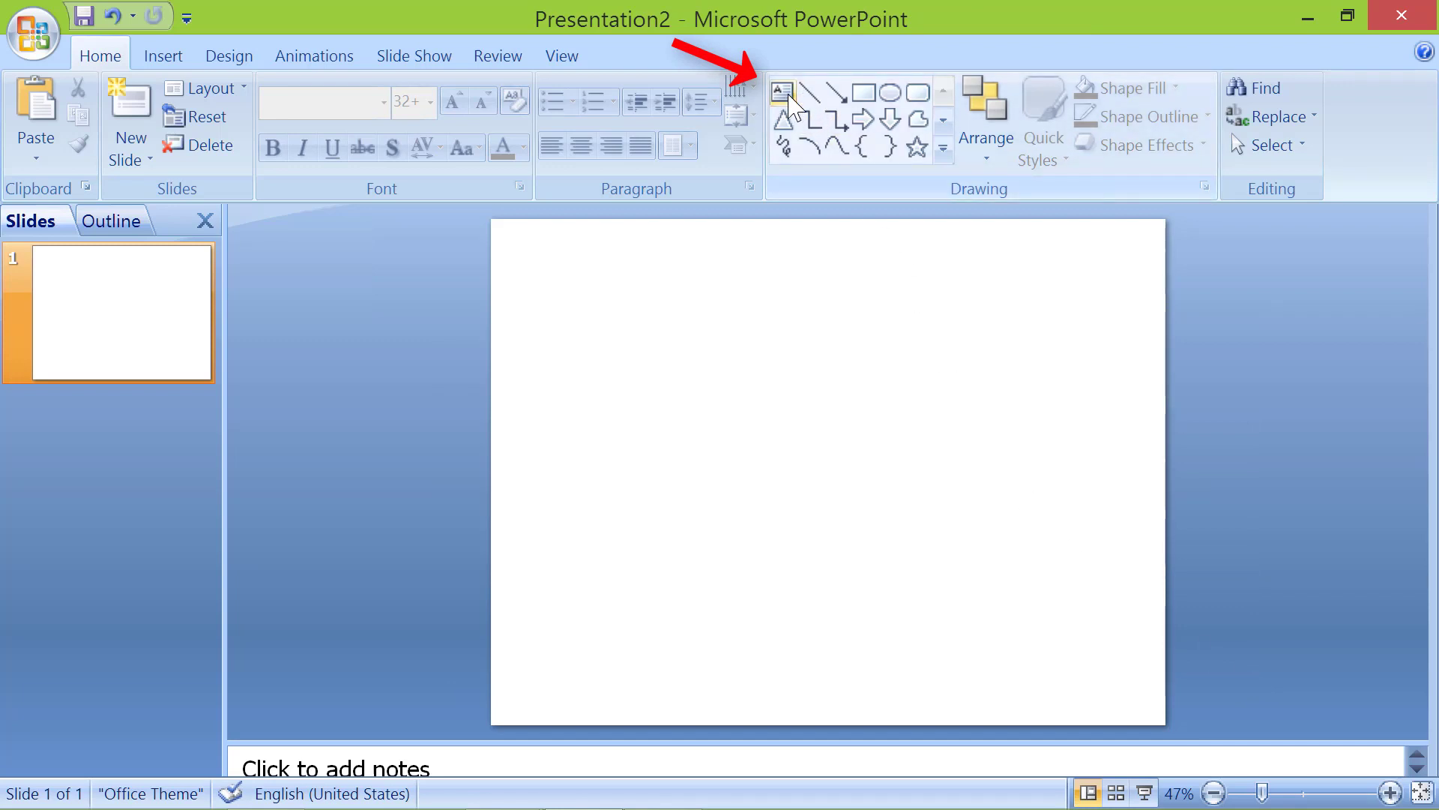
# - Draw a text box near the slide's top-left containing a centred number 1
pyautogui.click(781, 91)
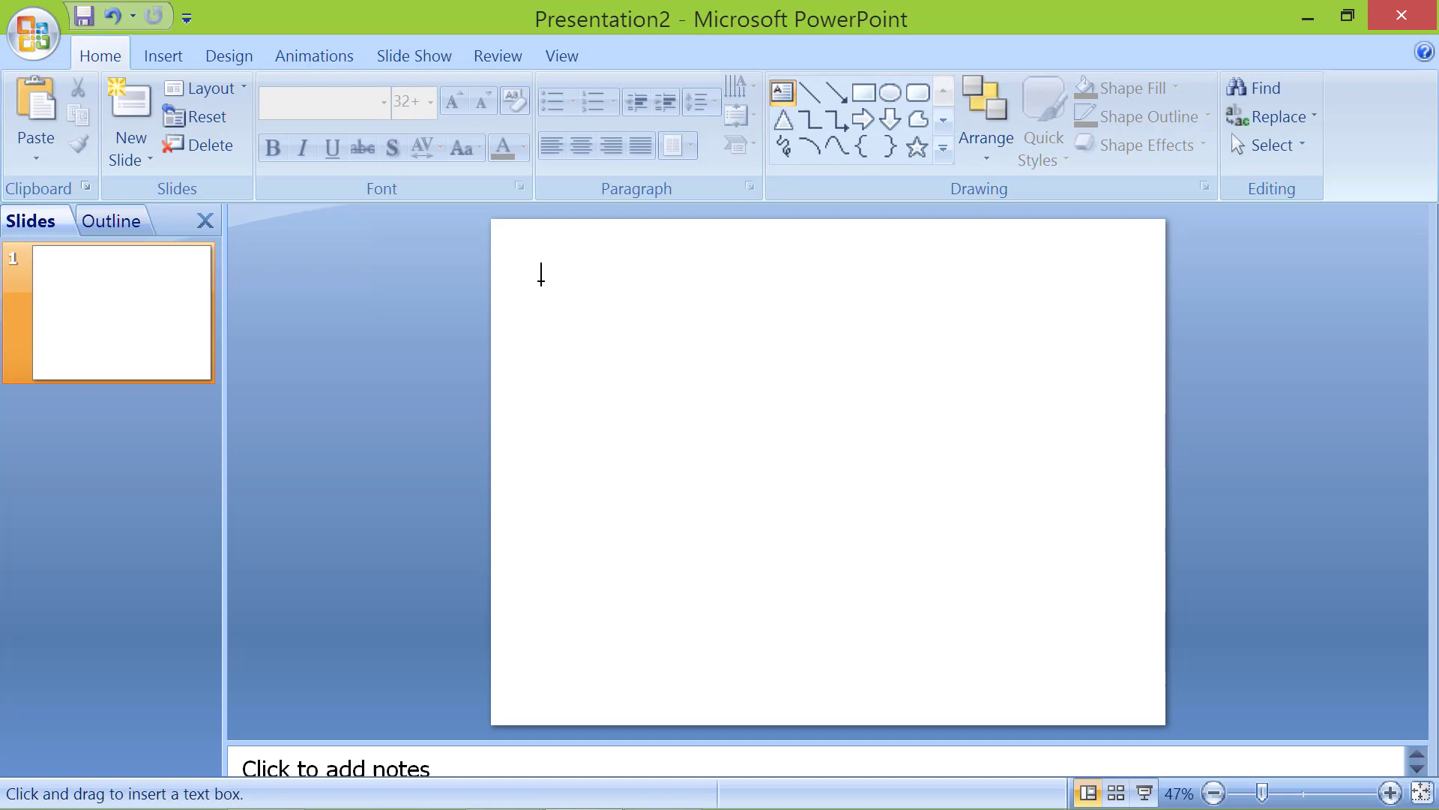
pyautogui.moveTo(542, 277); pyautogui.dragTo(729, 330)
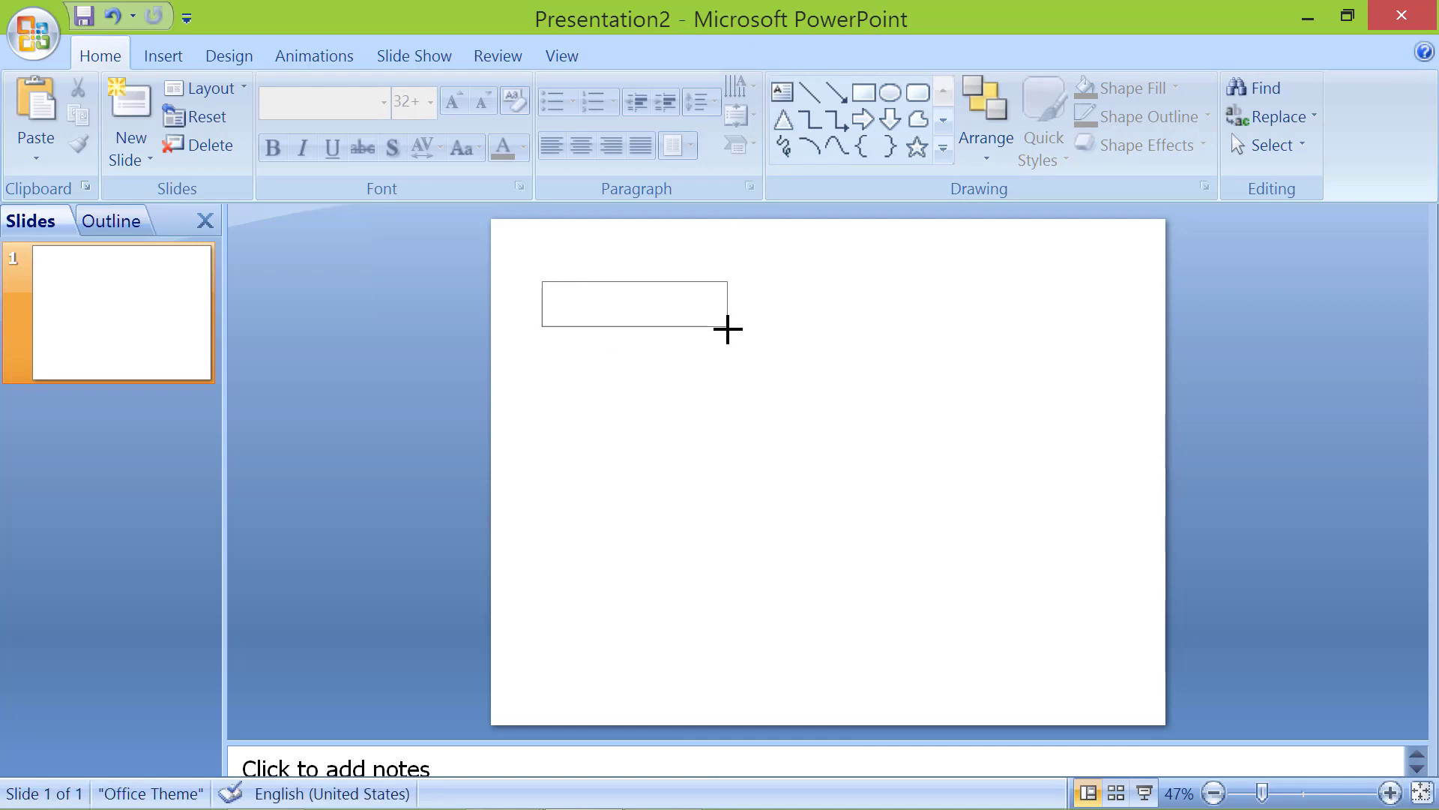
pyautogui.moveTo(543, 292); pyautogui.dragTo(729, 330)
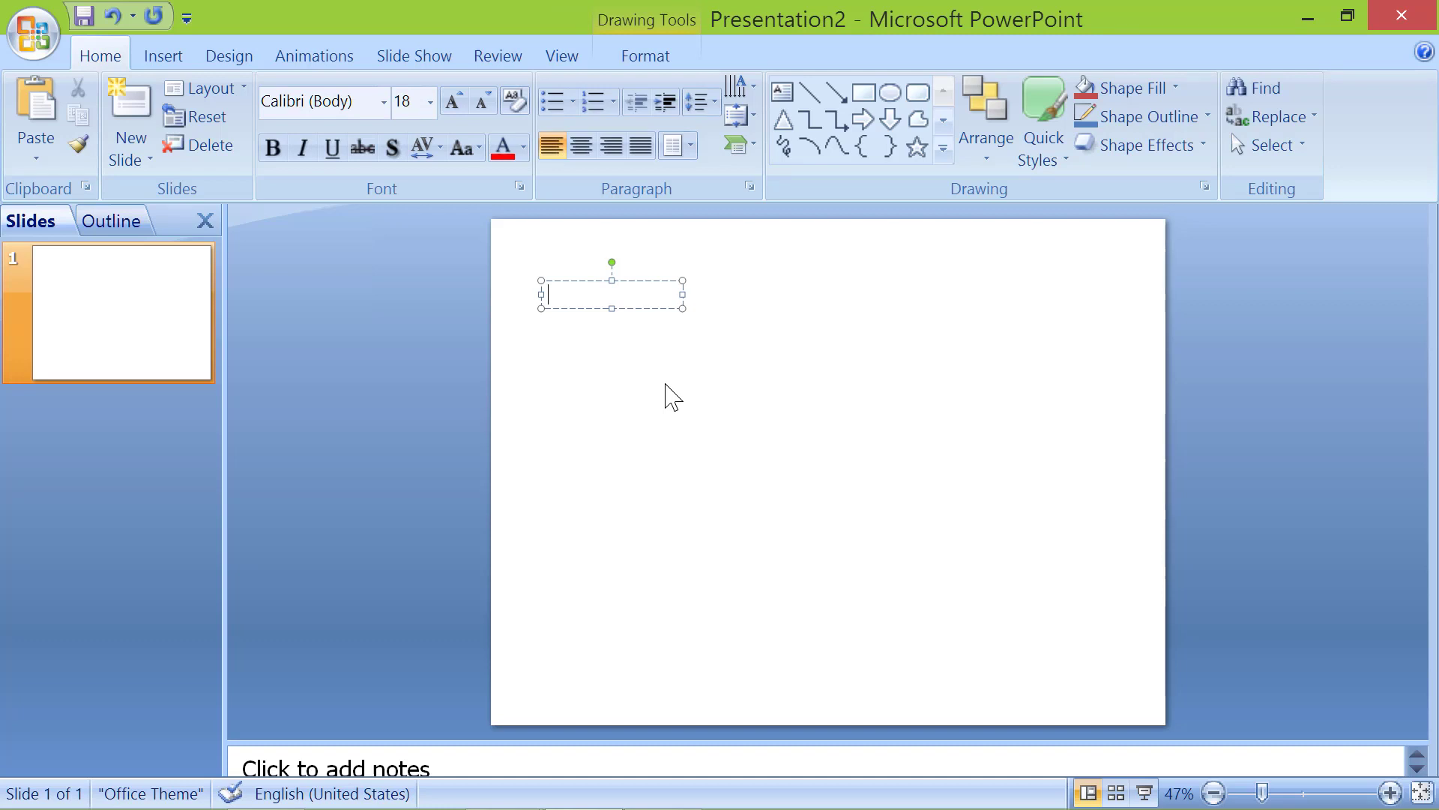
pyautogui.write('1')
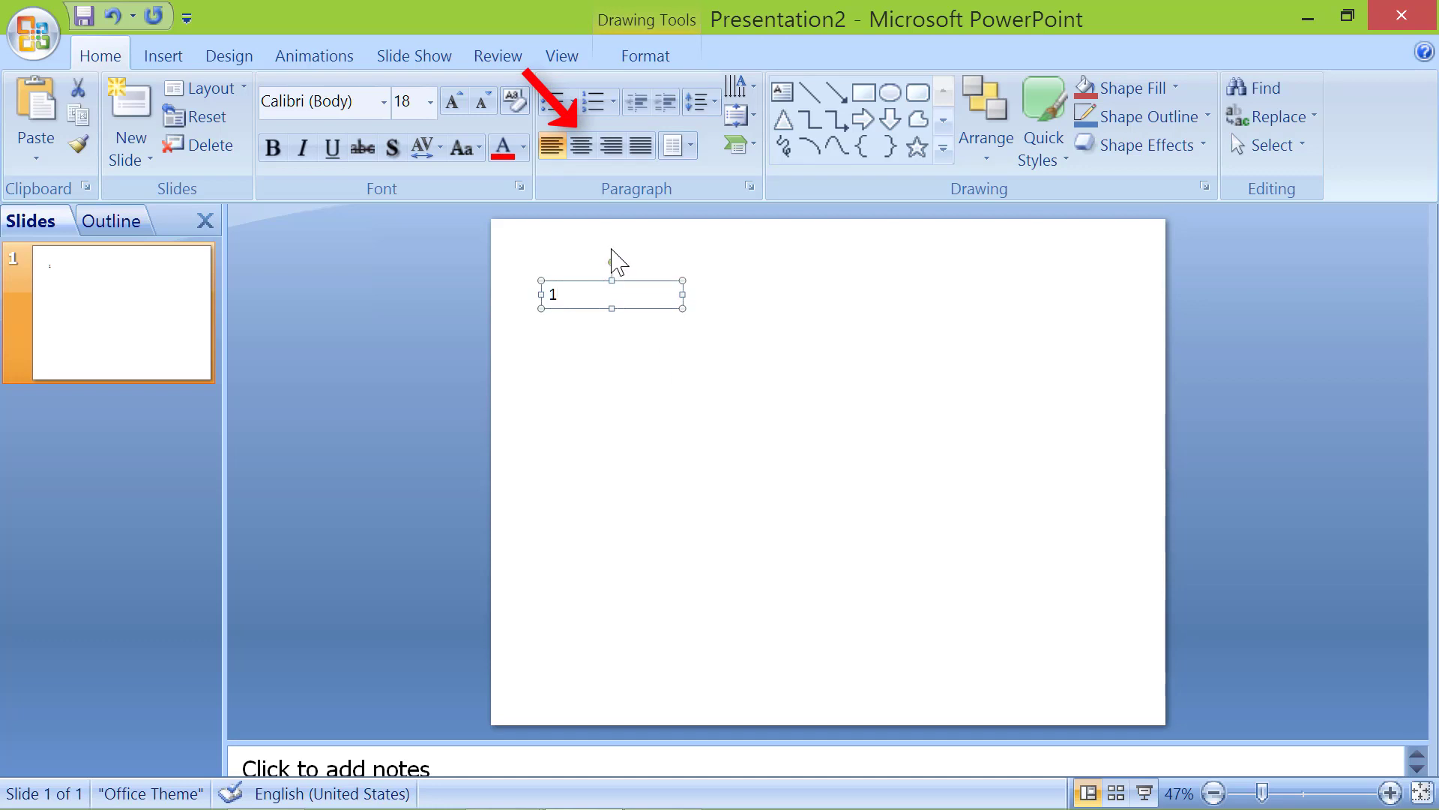
pyautogui.click(580, 147)
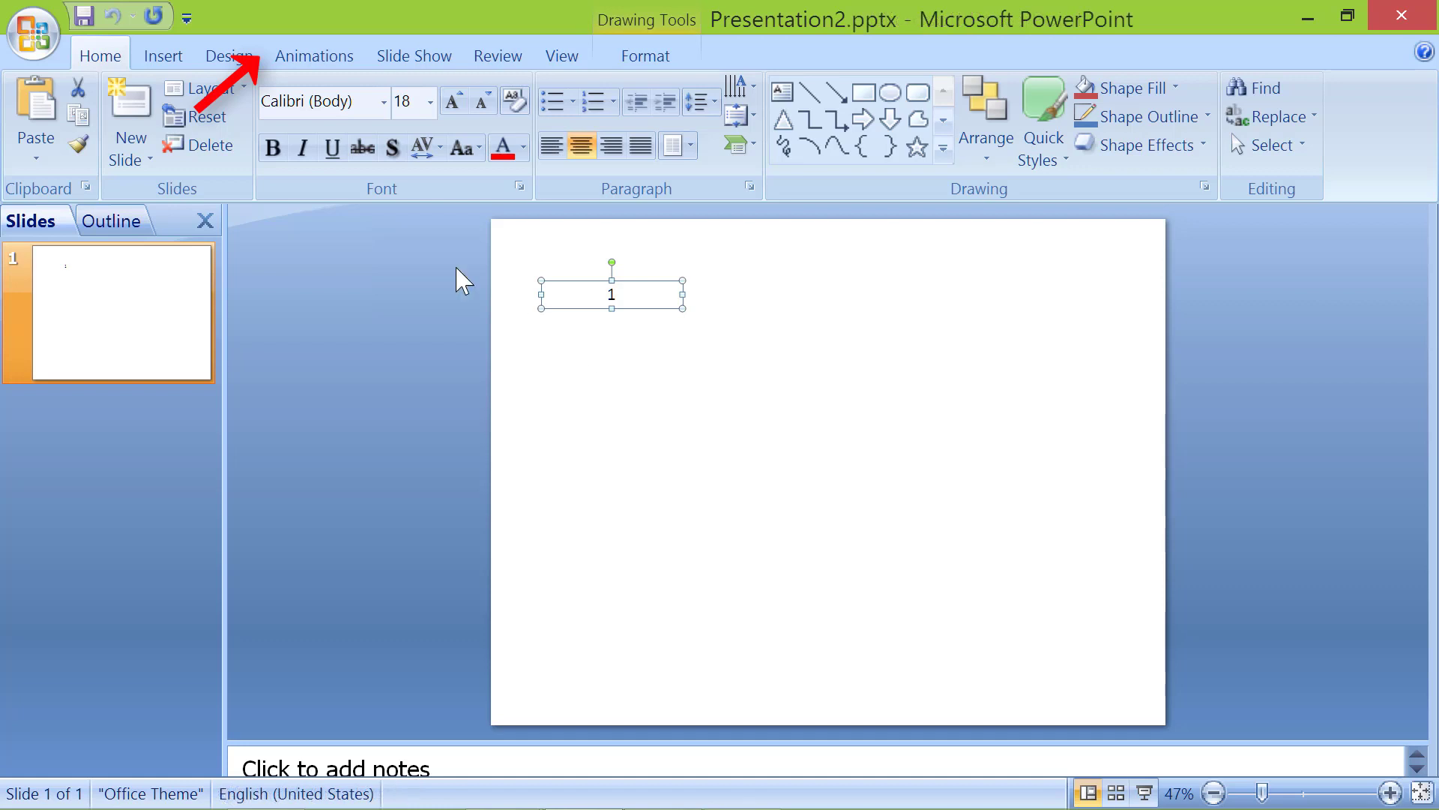
# - Give the number 1 box an Appear entrance effect starting With Previous via Custom Animation
pyautogui.click(313, 55)
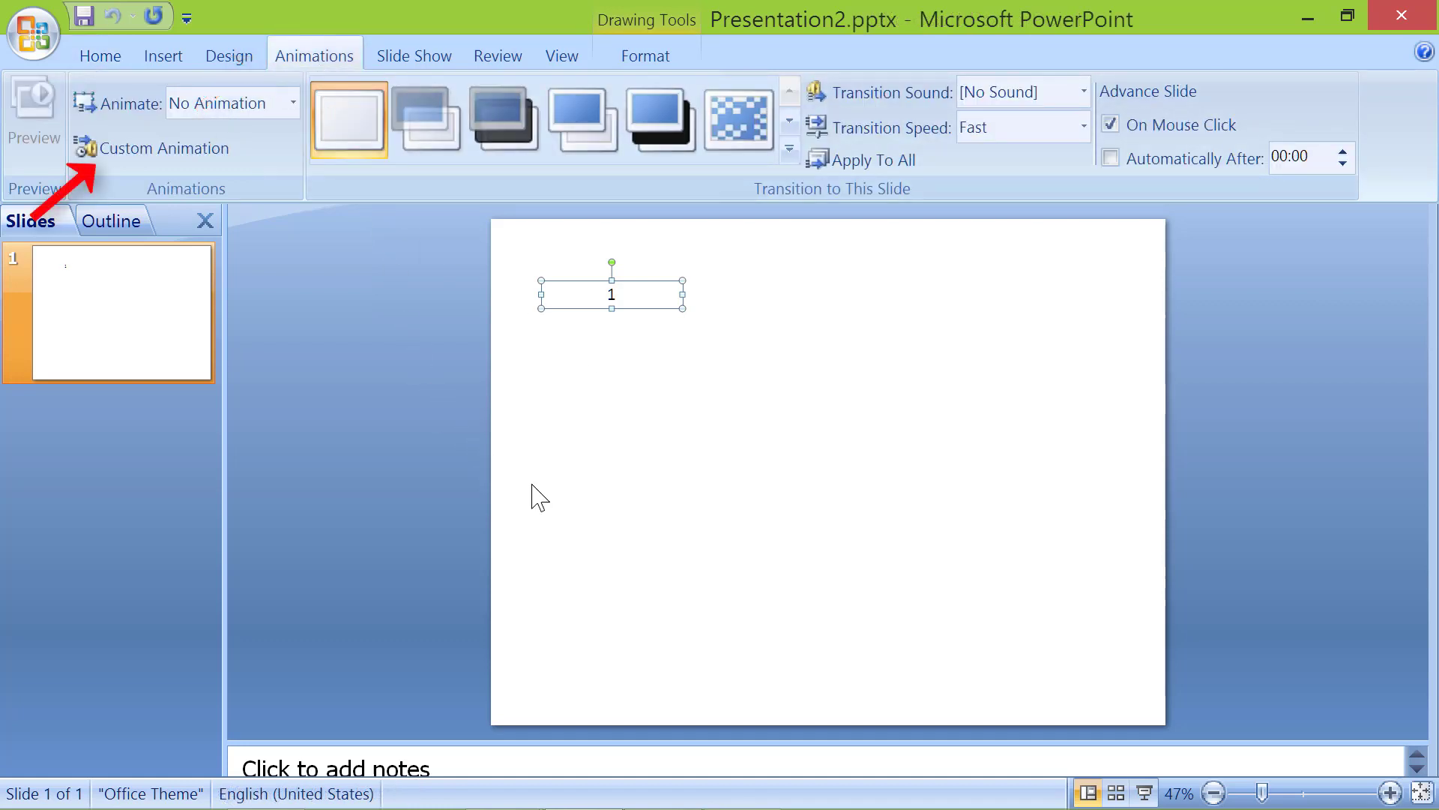
pyautogui.click(161, 148)
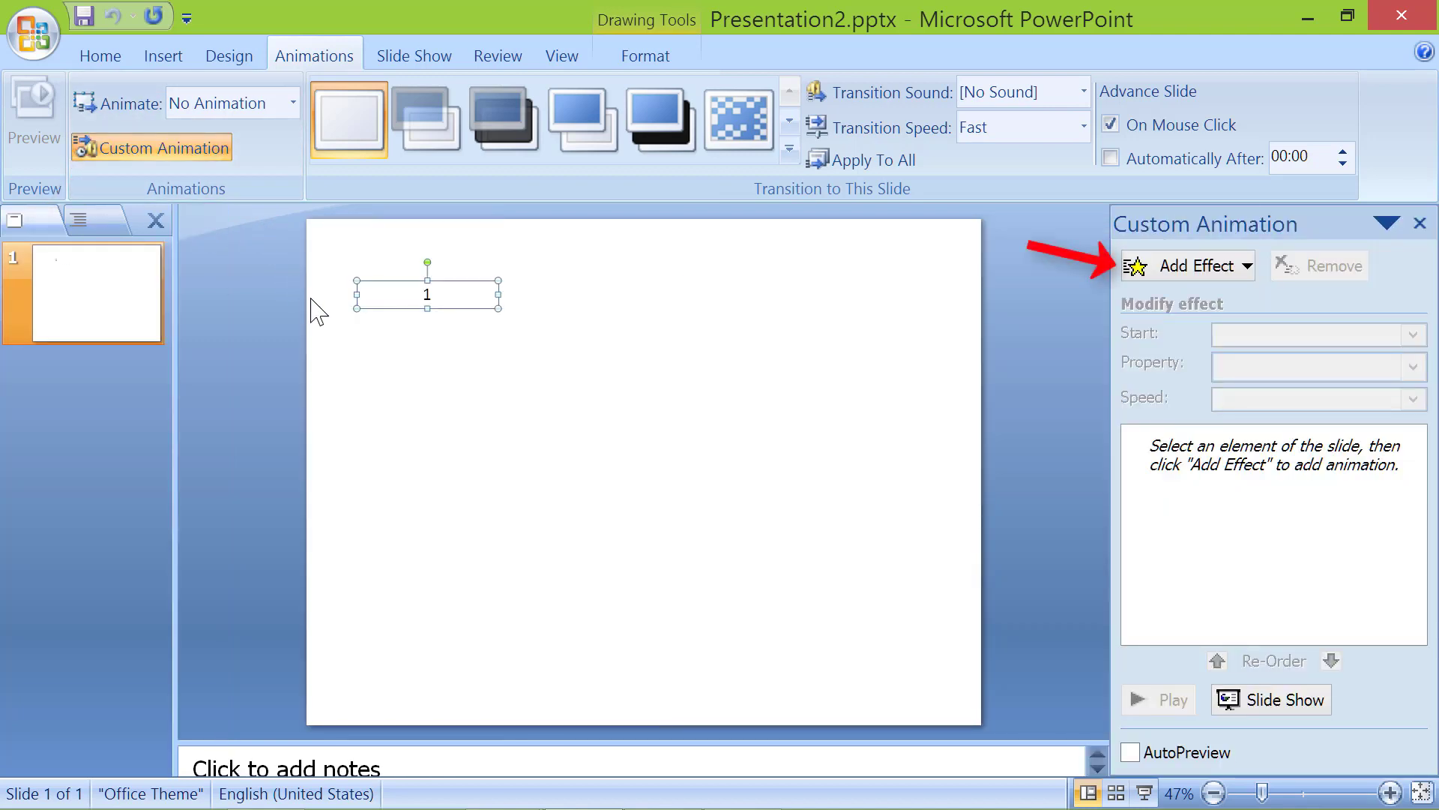
pyautogui.click(1193, 266)
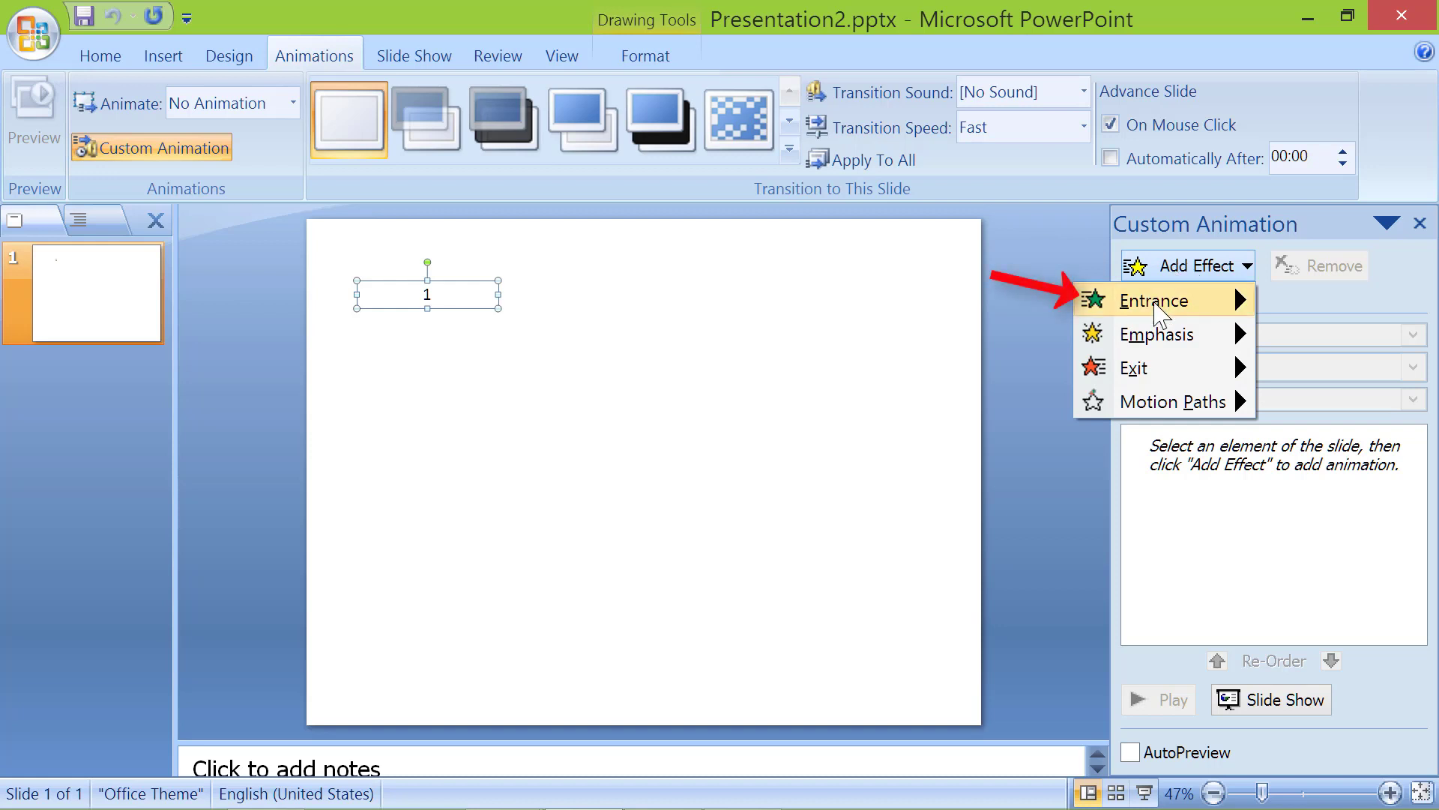
pyautogui.click(1156, 300)
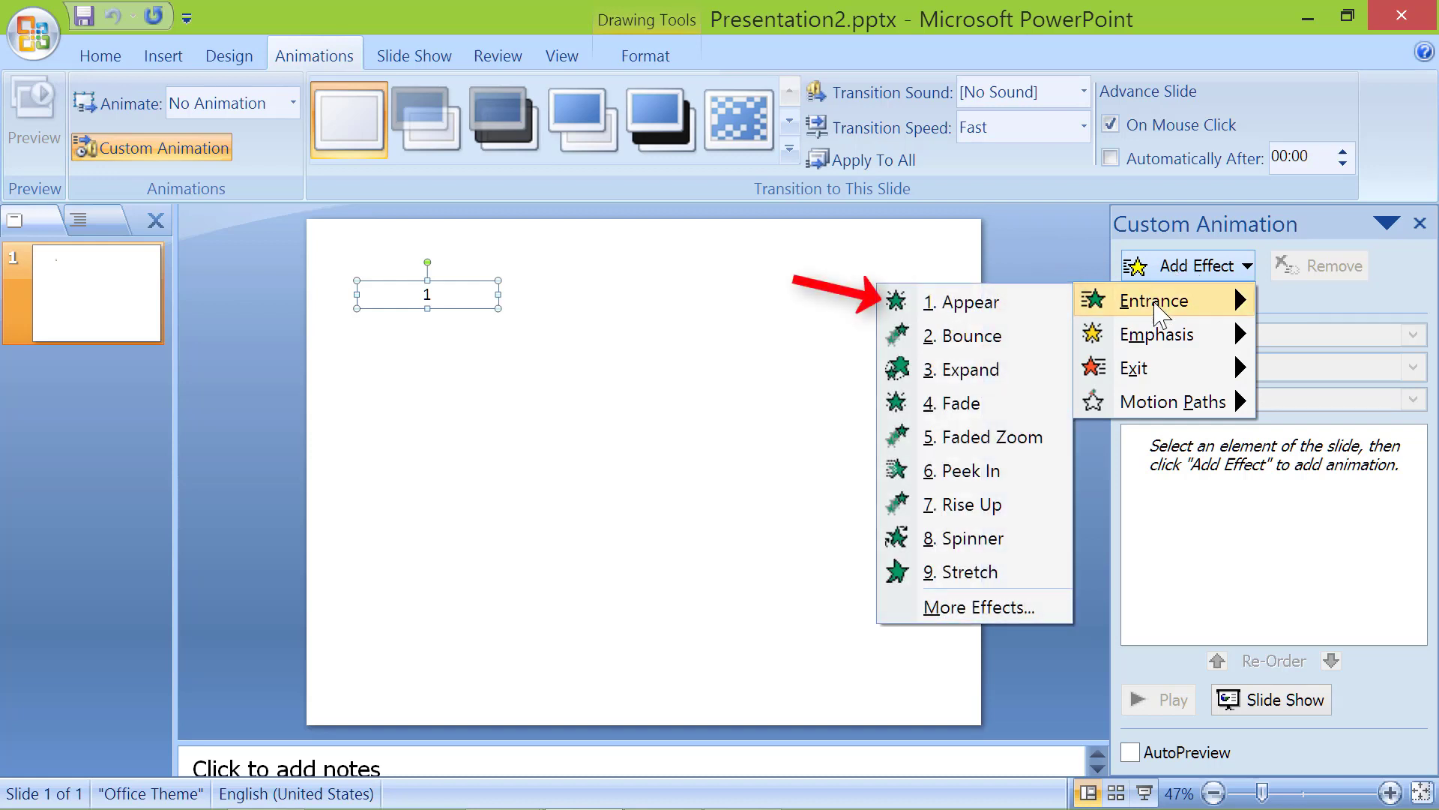
pyautogui.click(961, 301)
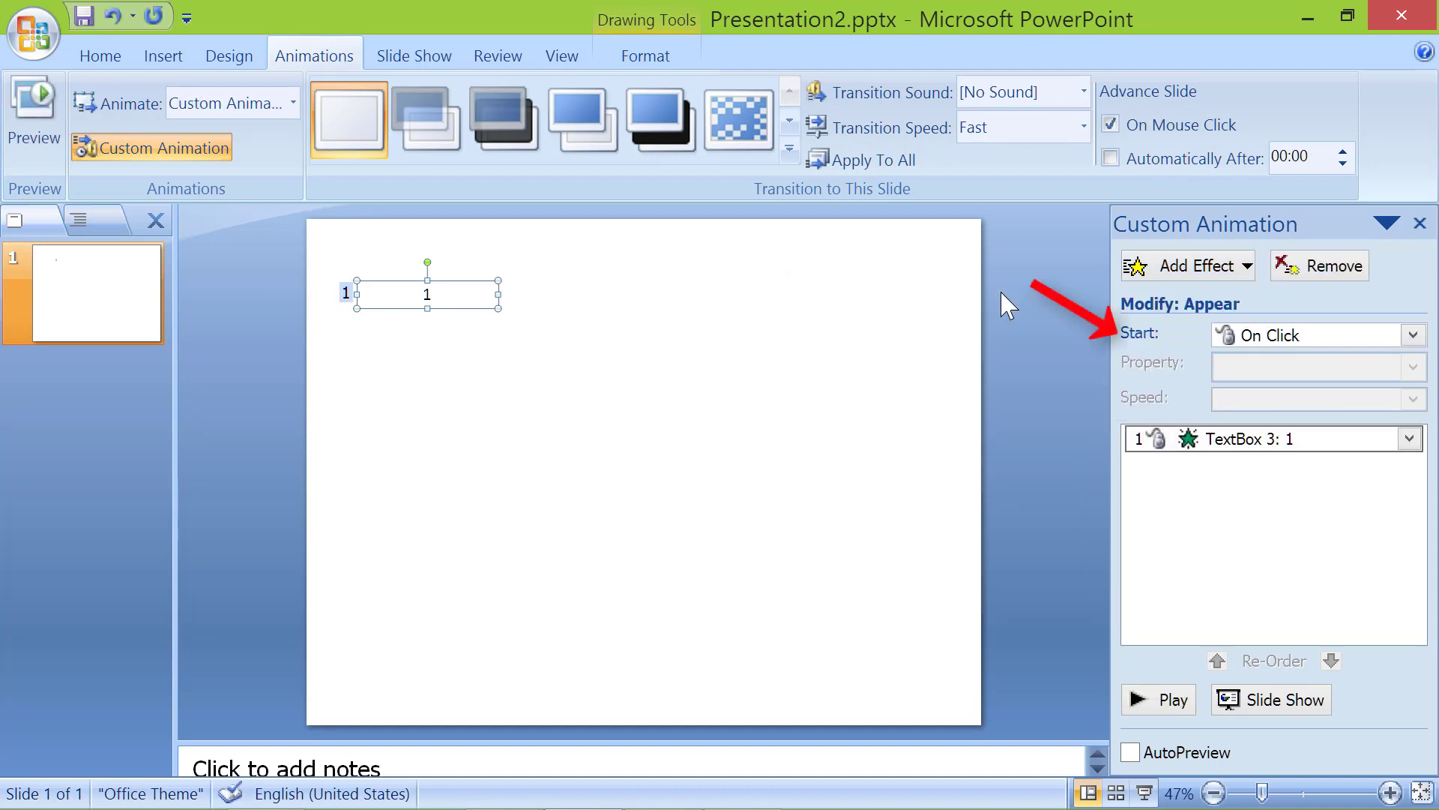
pyautogui.click(1414, 334)
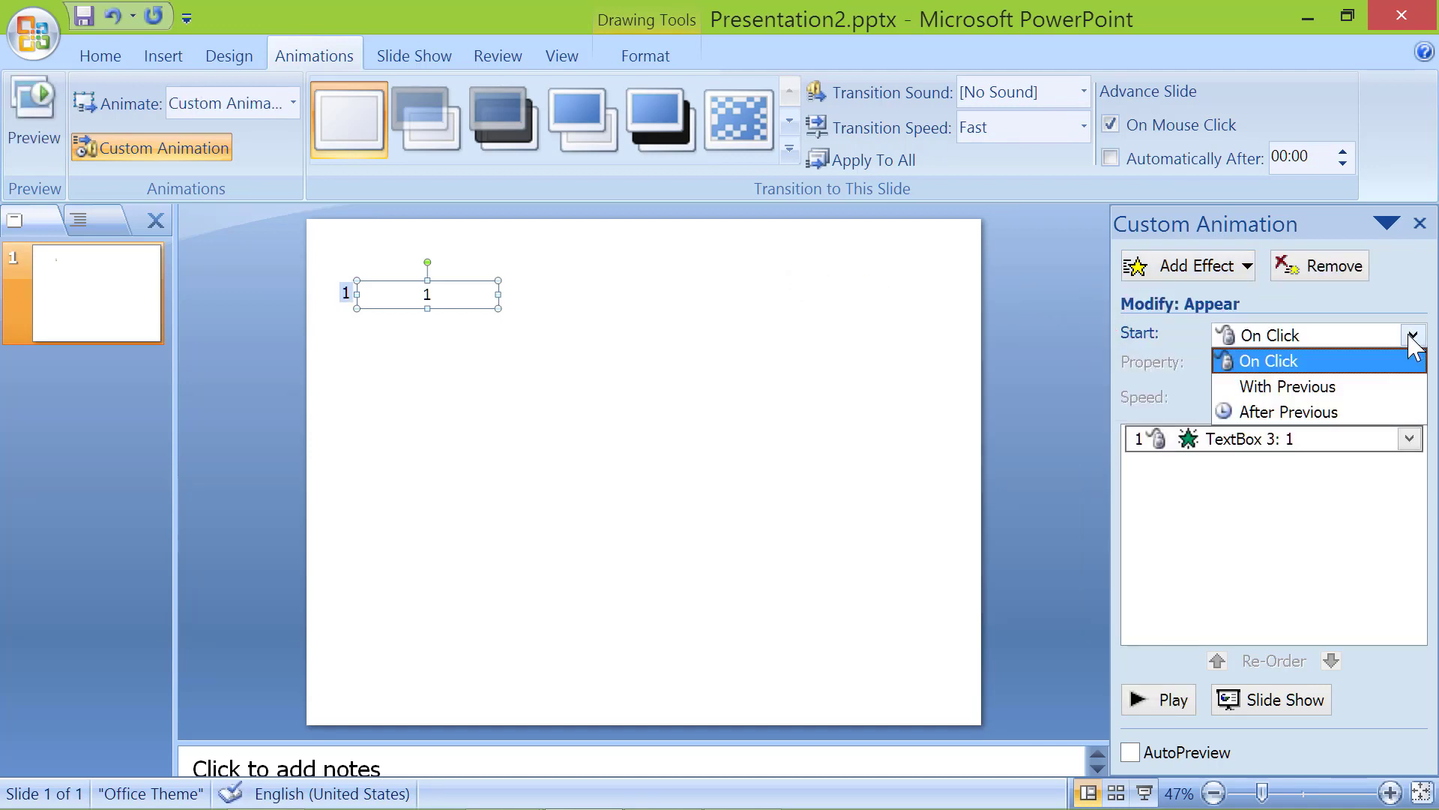
pyautogui.click(1291, 387)
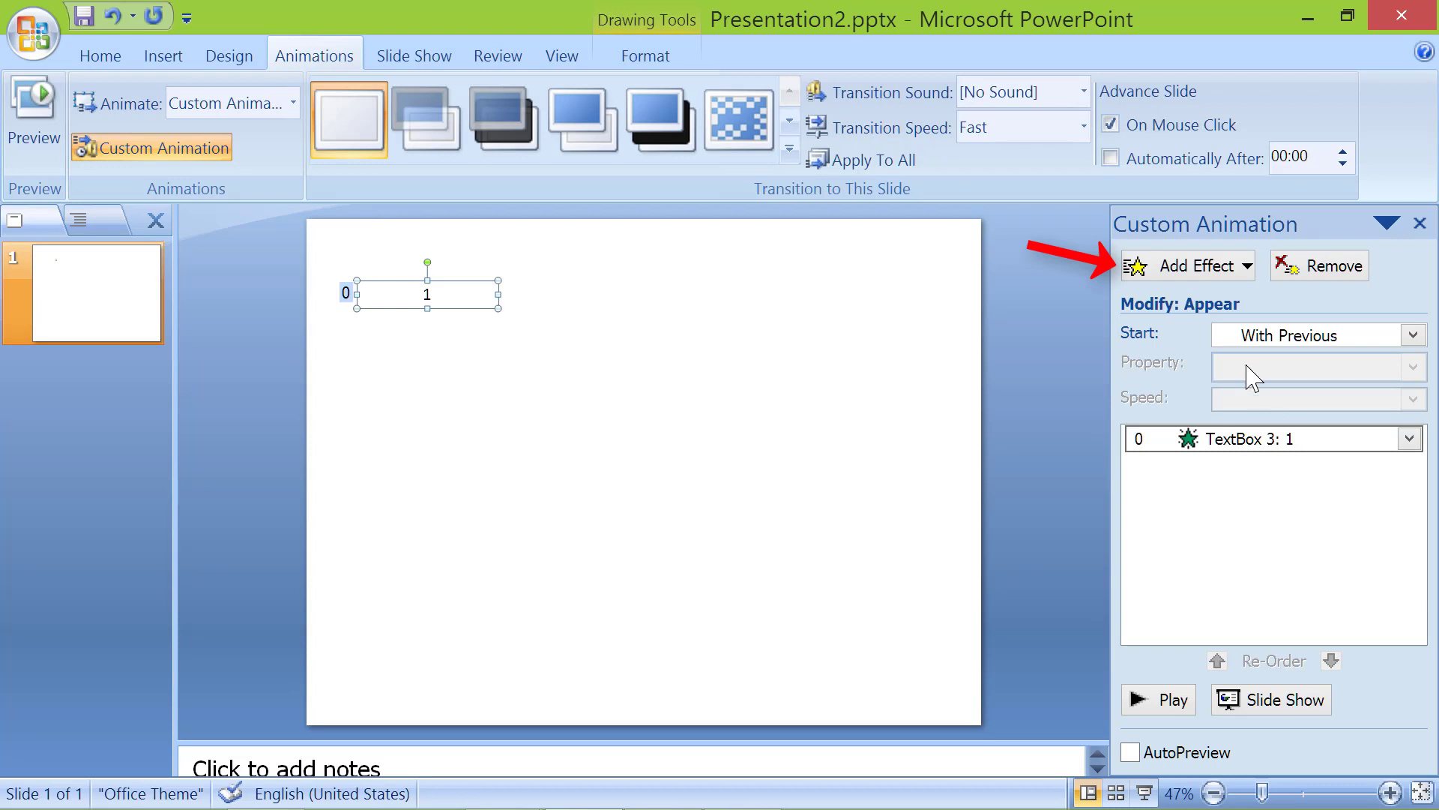
# - Add a Disappear exit effect to the number 1 box starting After Previous
pyautogui.click(1191, 265)
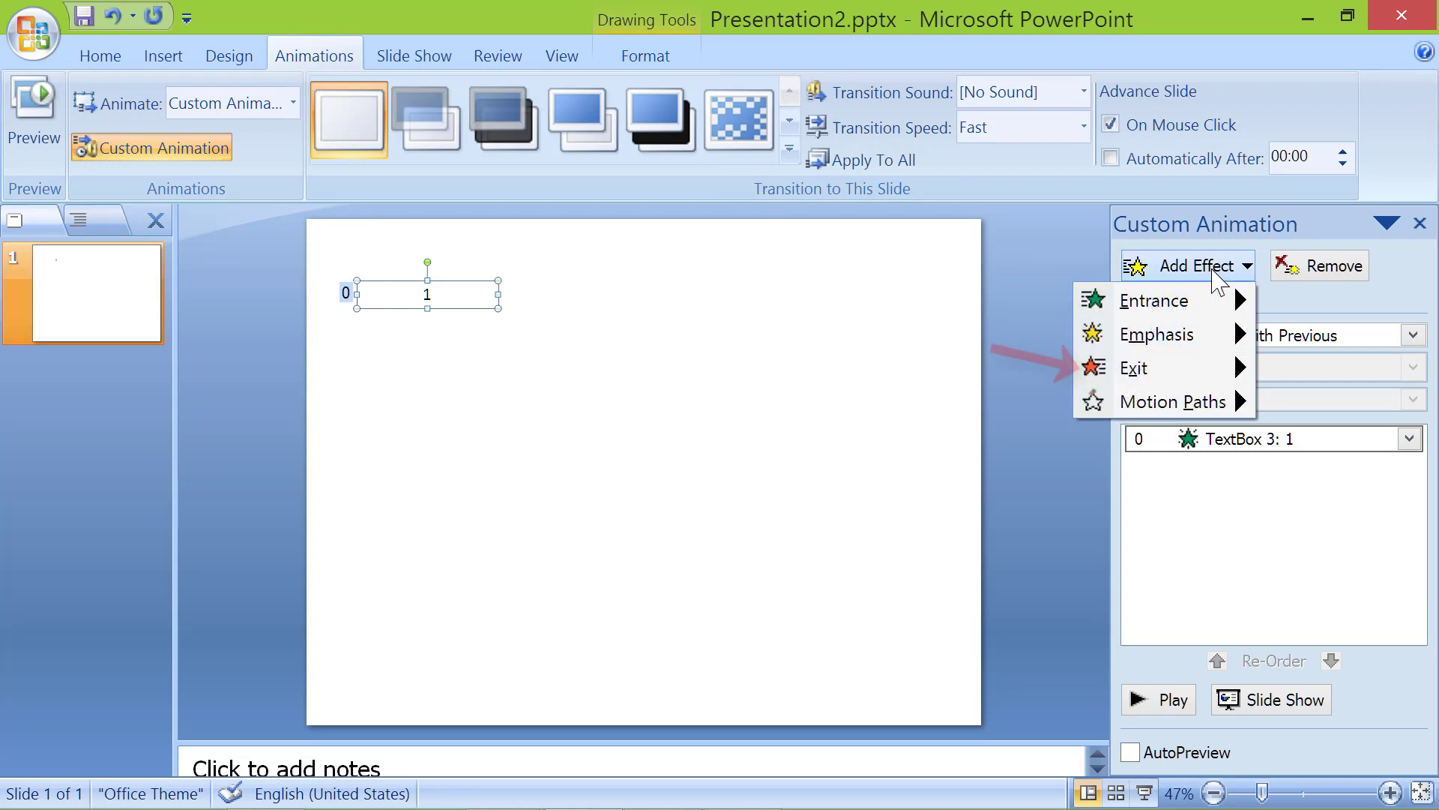
pyautogui.click(1135, 368)
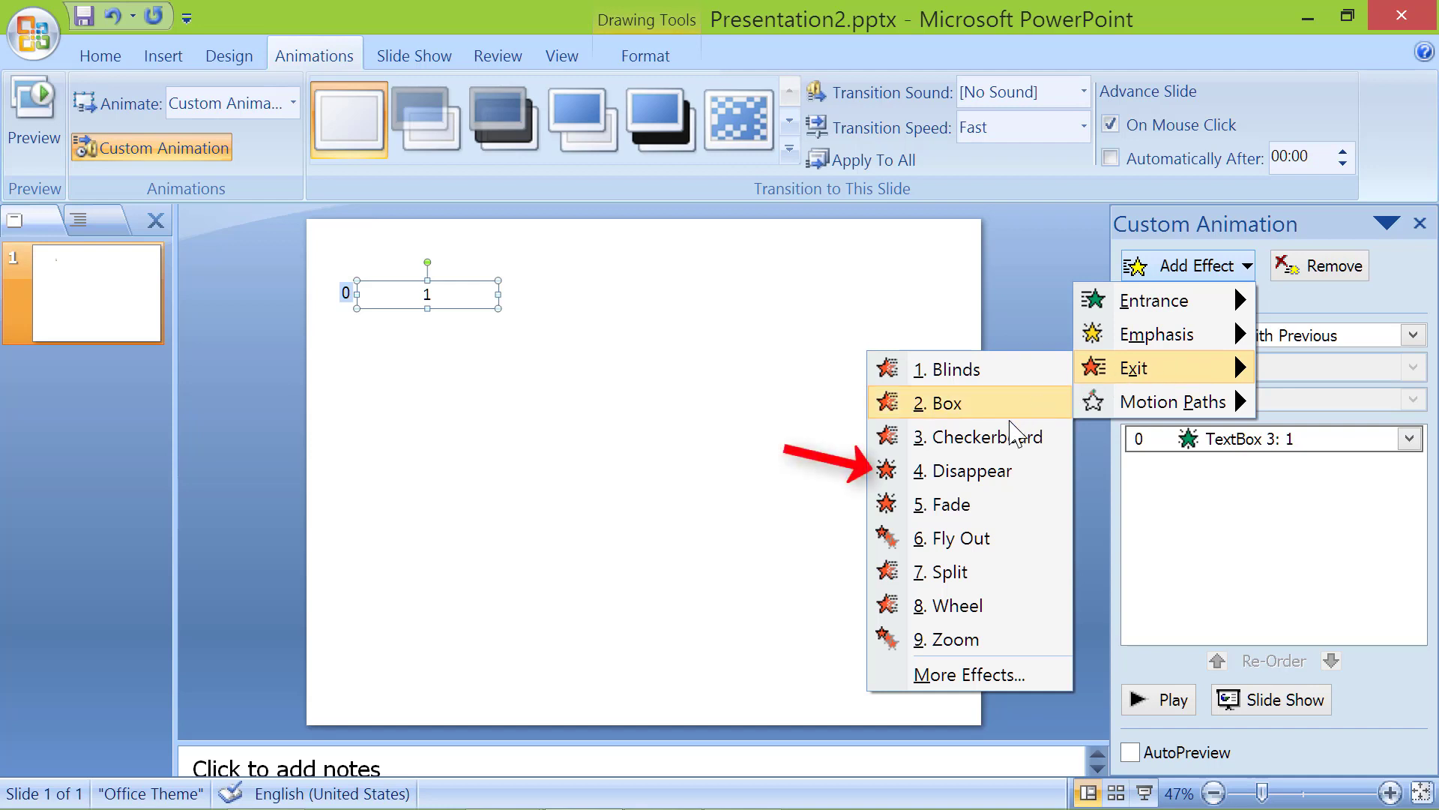
pyautogui.click(973, 469)
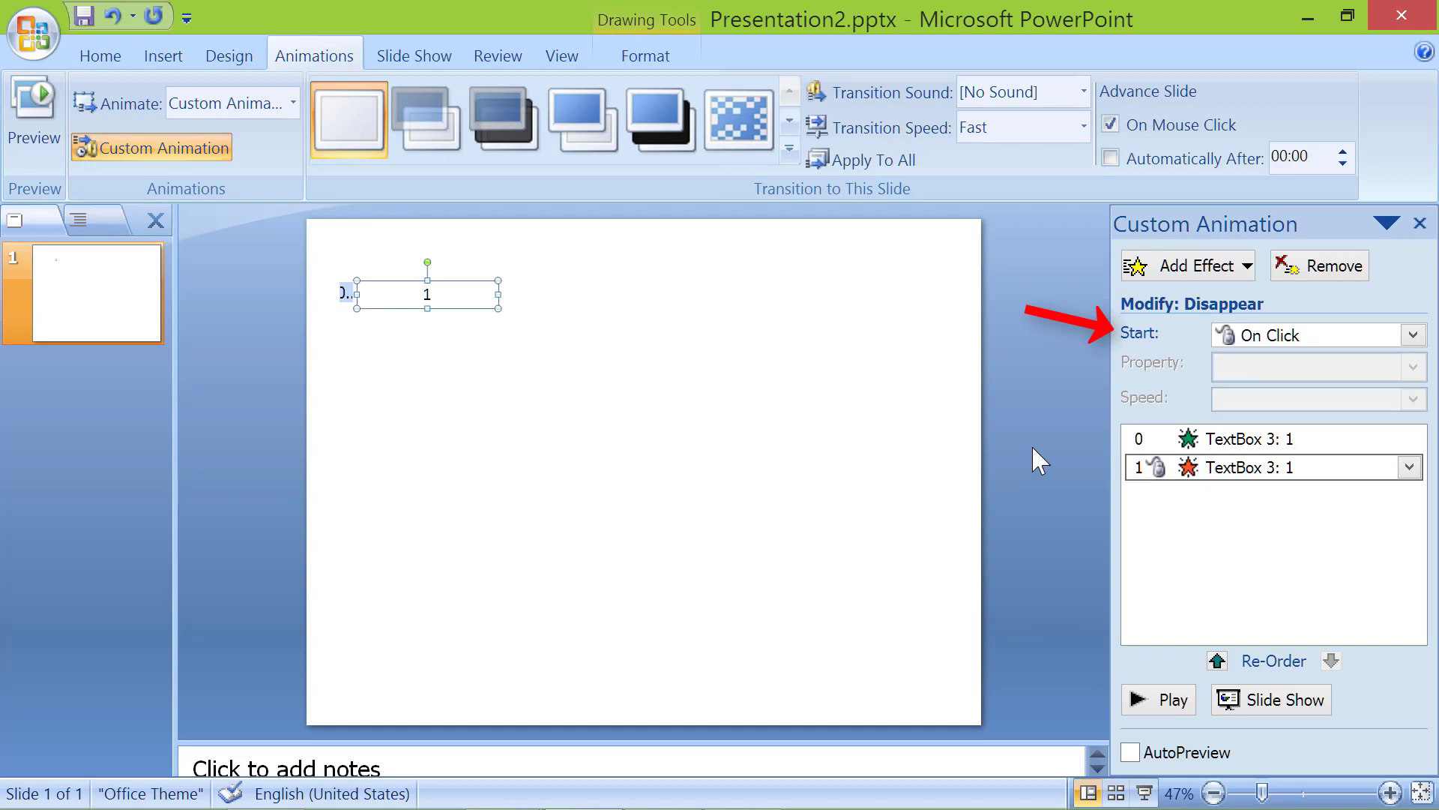
pyautogui.click(1413, 335)
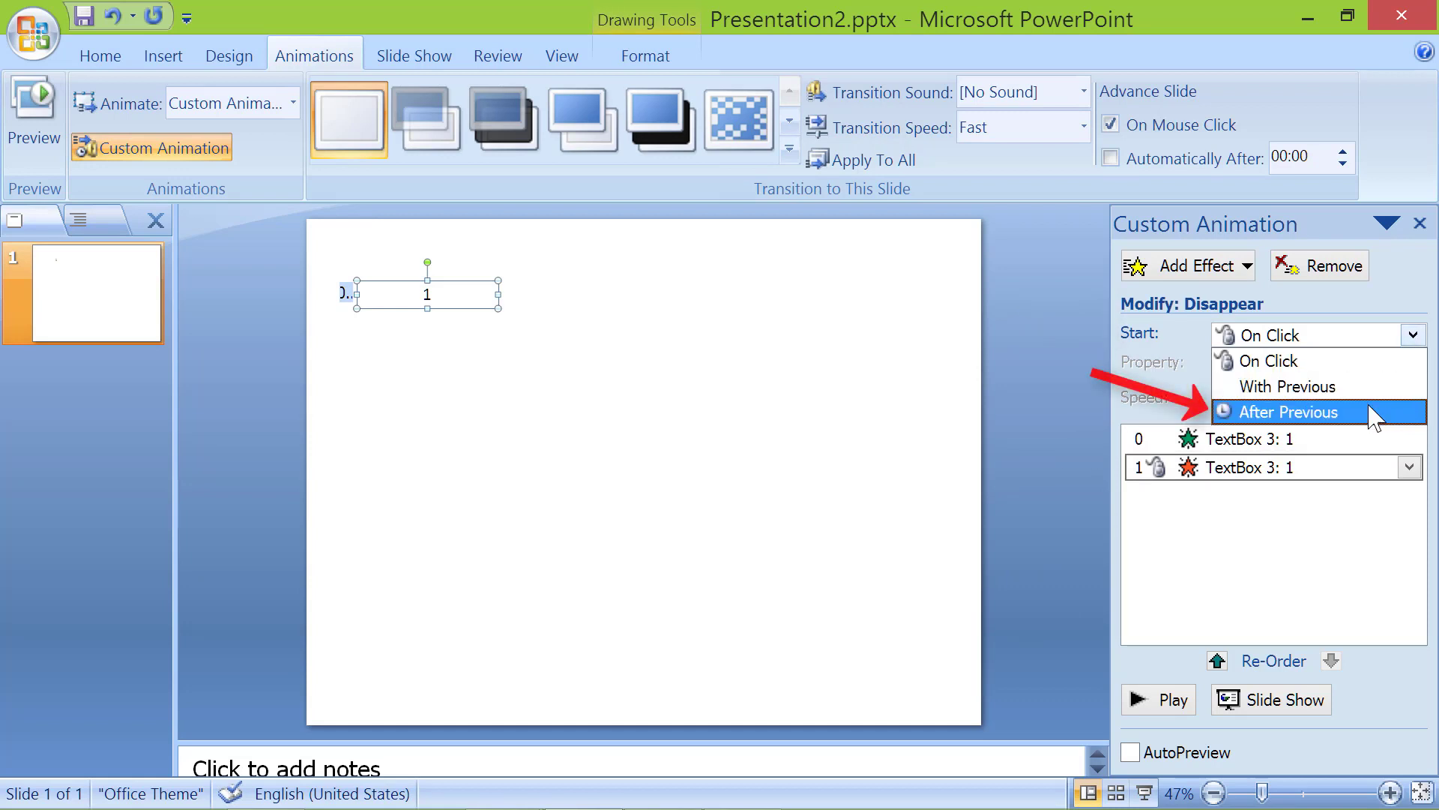
pyautogui.click(1285, 411)
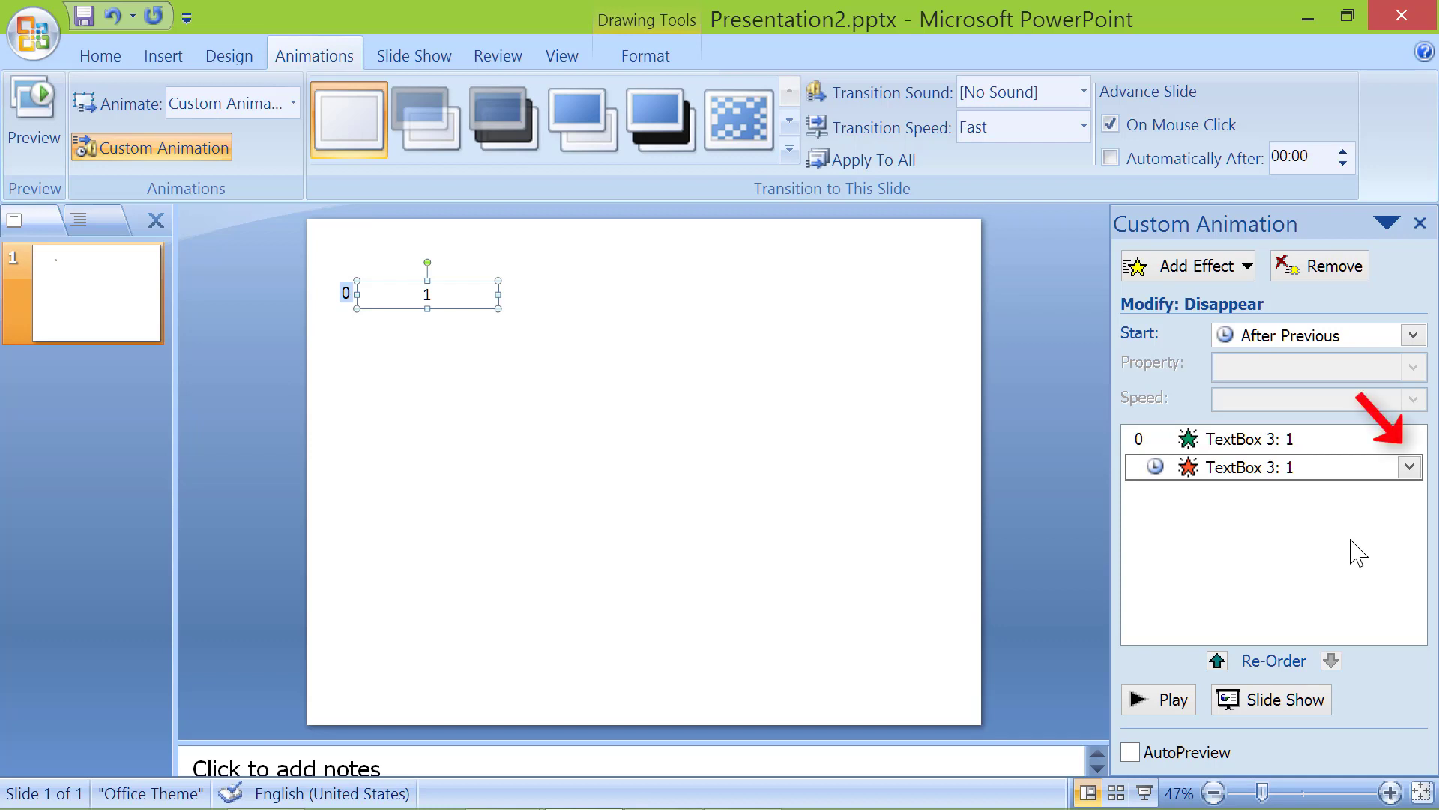
# - Set the Disappear effect's timing to After Previous with a 0.2-second delay
pyautogui.click(1411, 466)
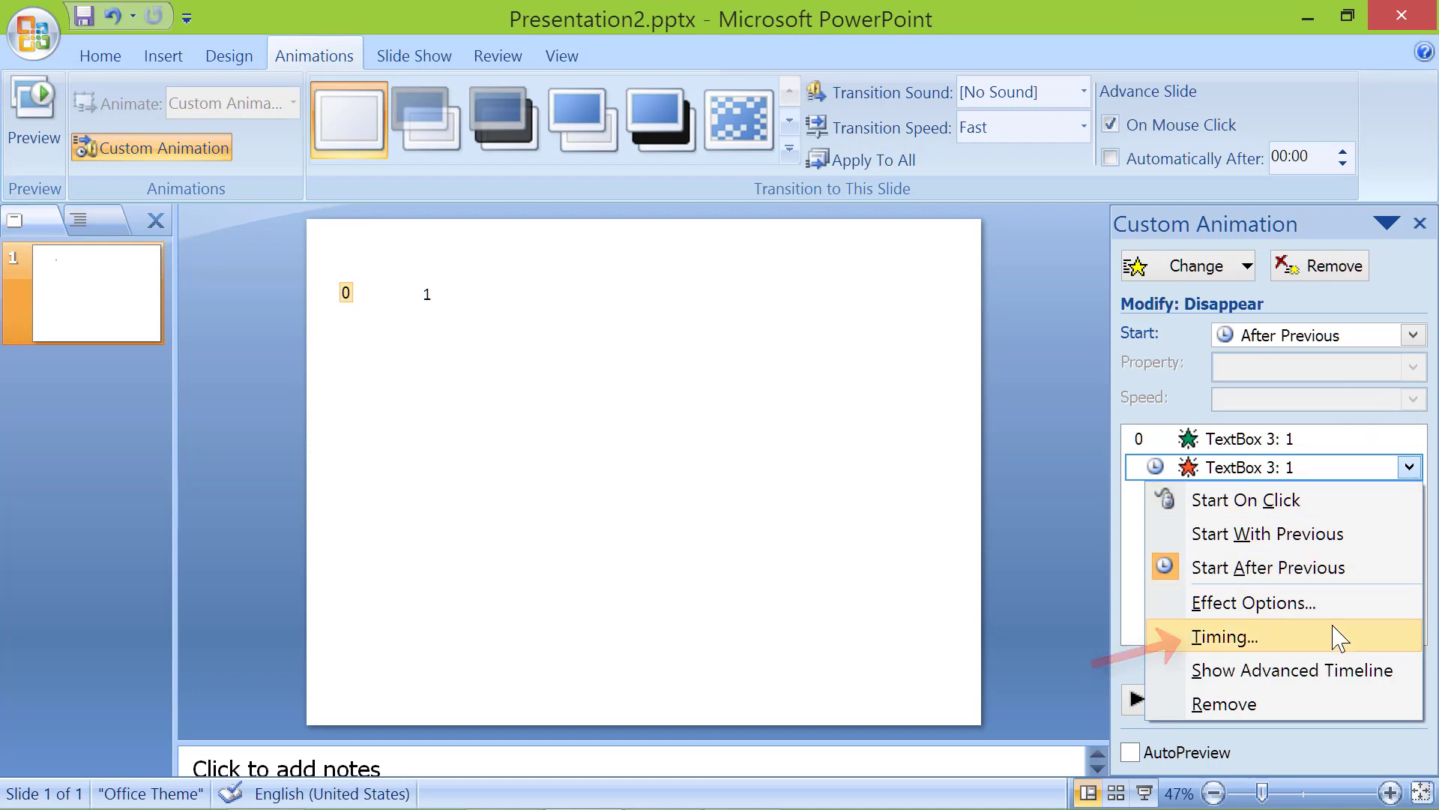
pyautogui.click(1223, 636)
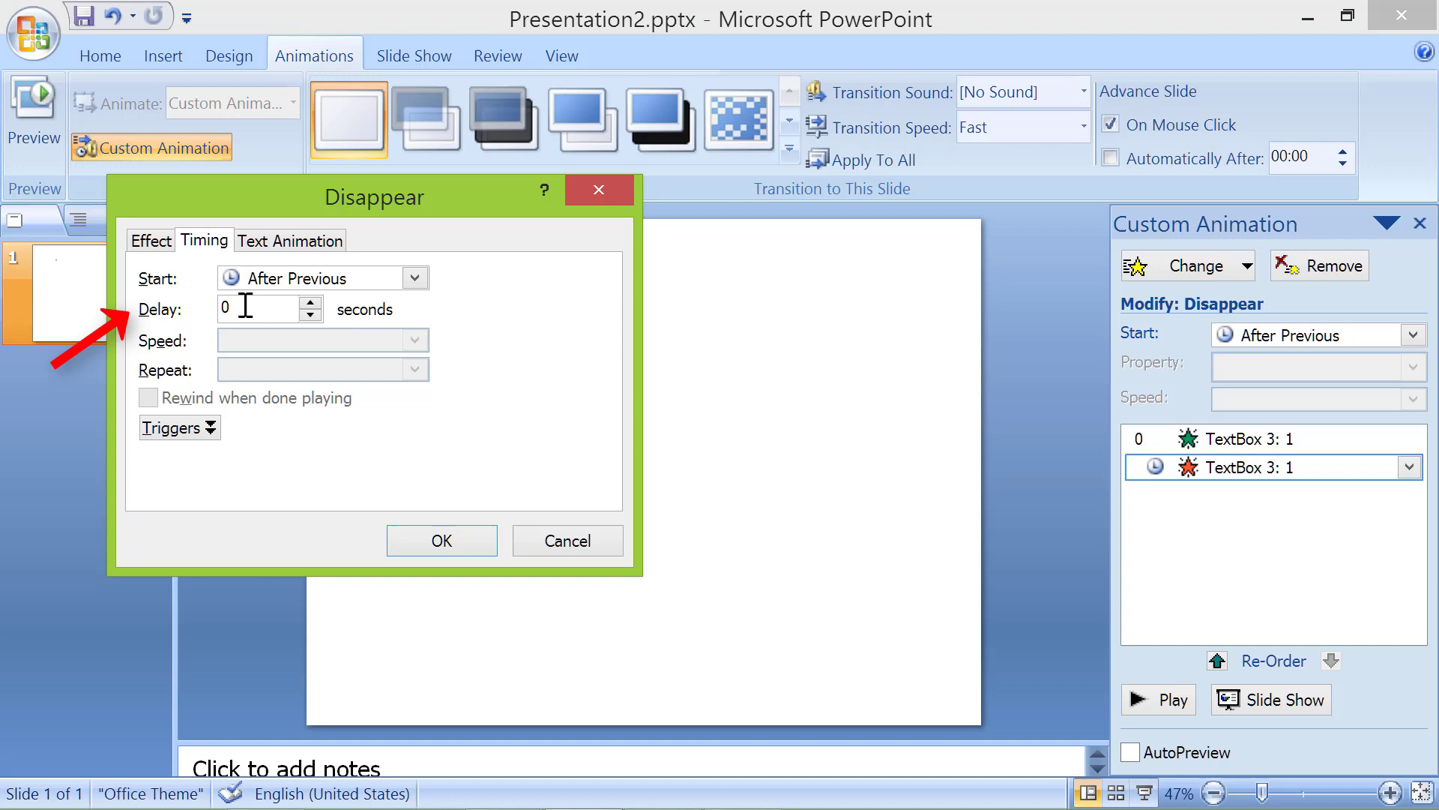
pyautogui.write('.2')
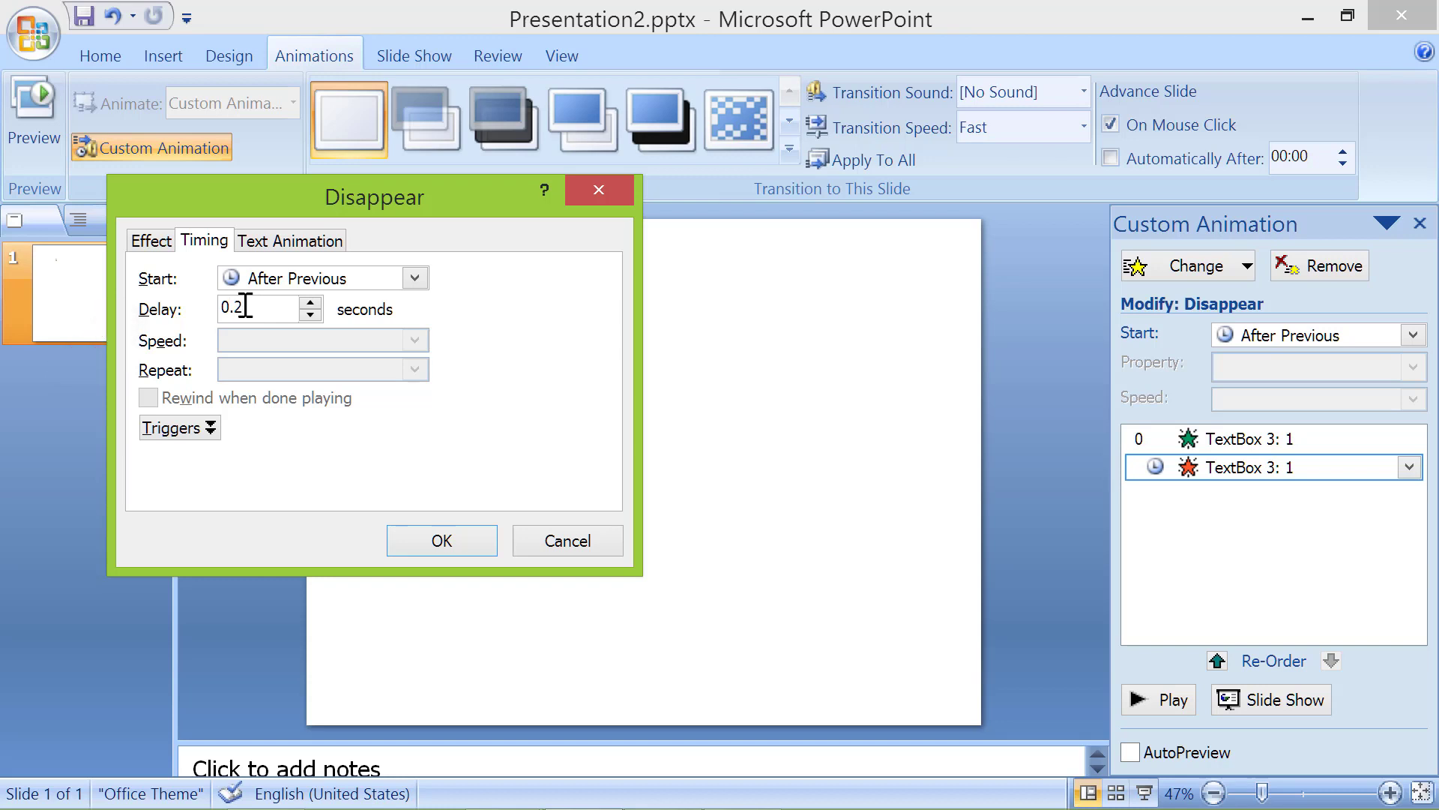
pyautogui.moveTo(440, 542)
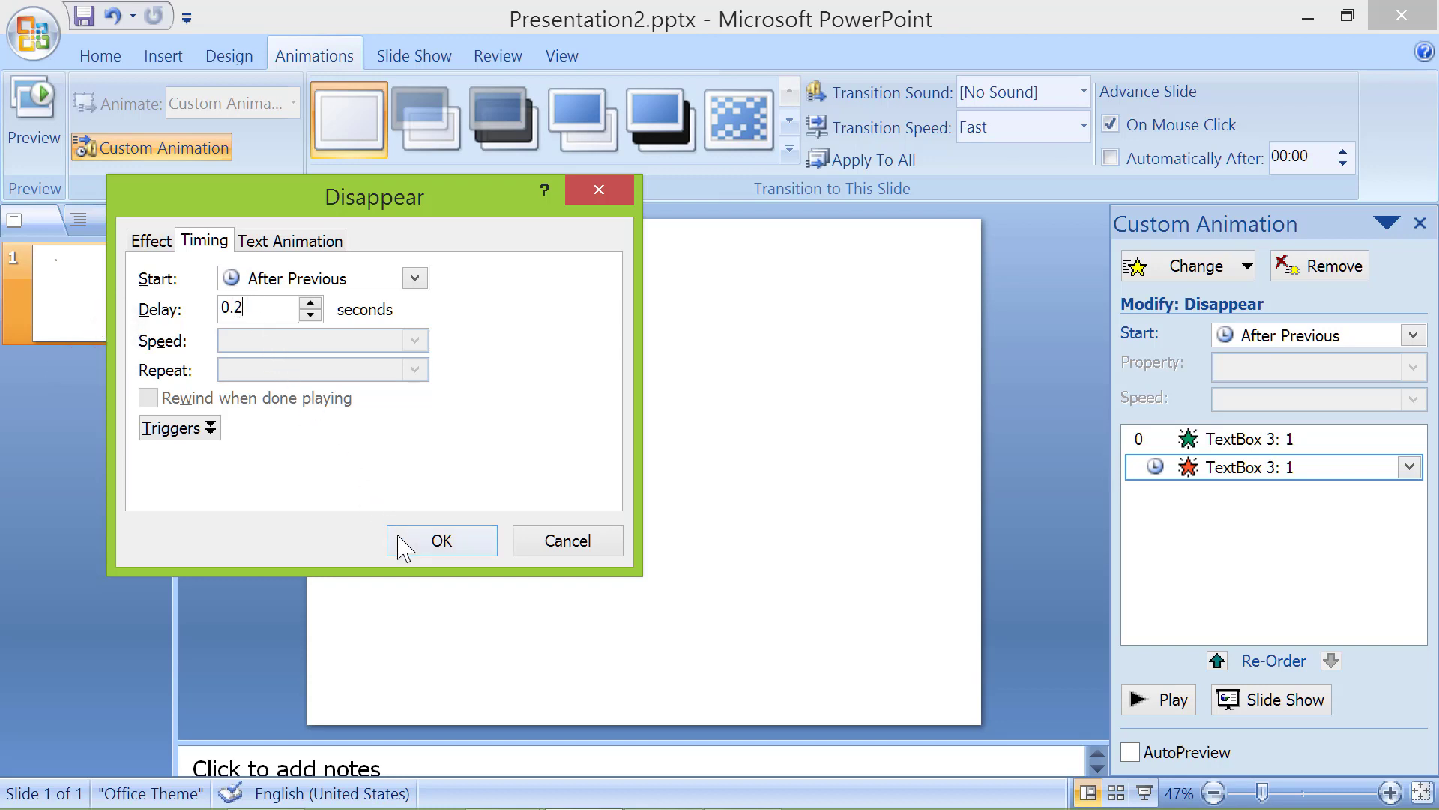
pyautogui.click(441, 539)
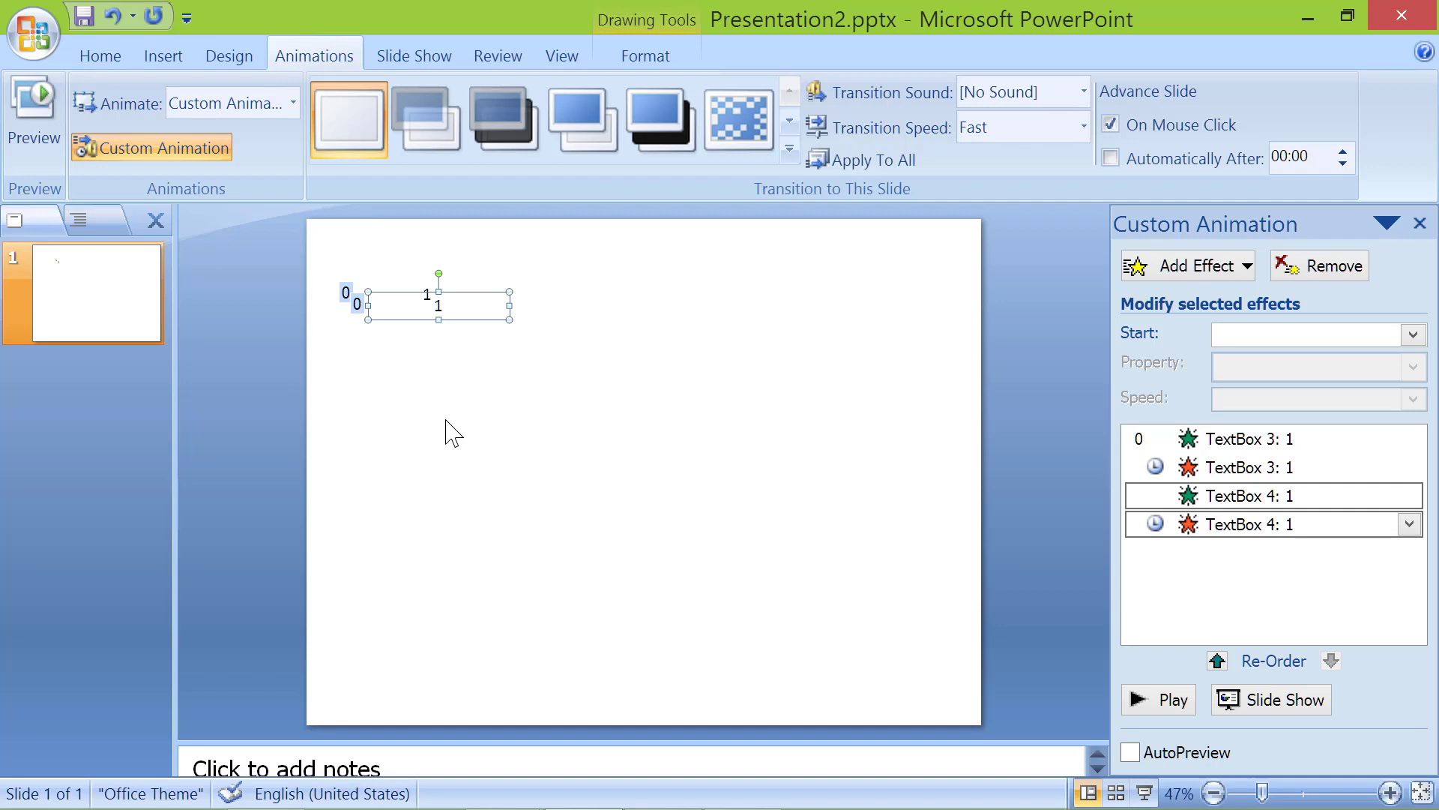
pyautogui.moveTo(481, 332)
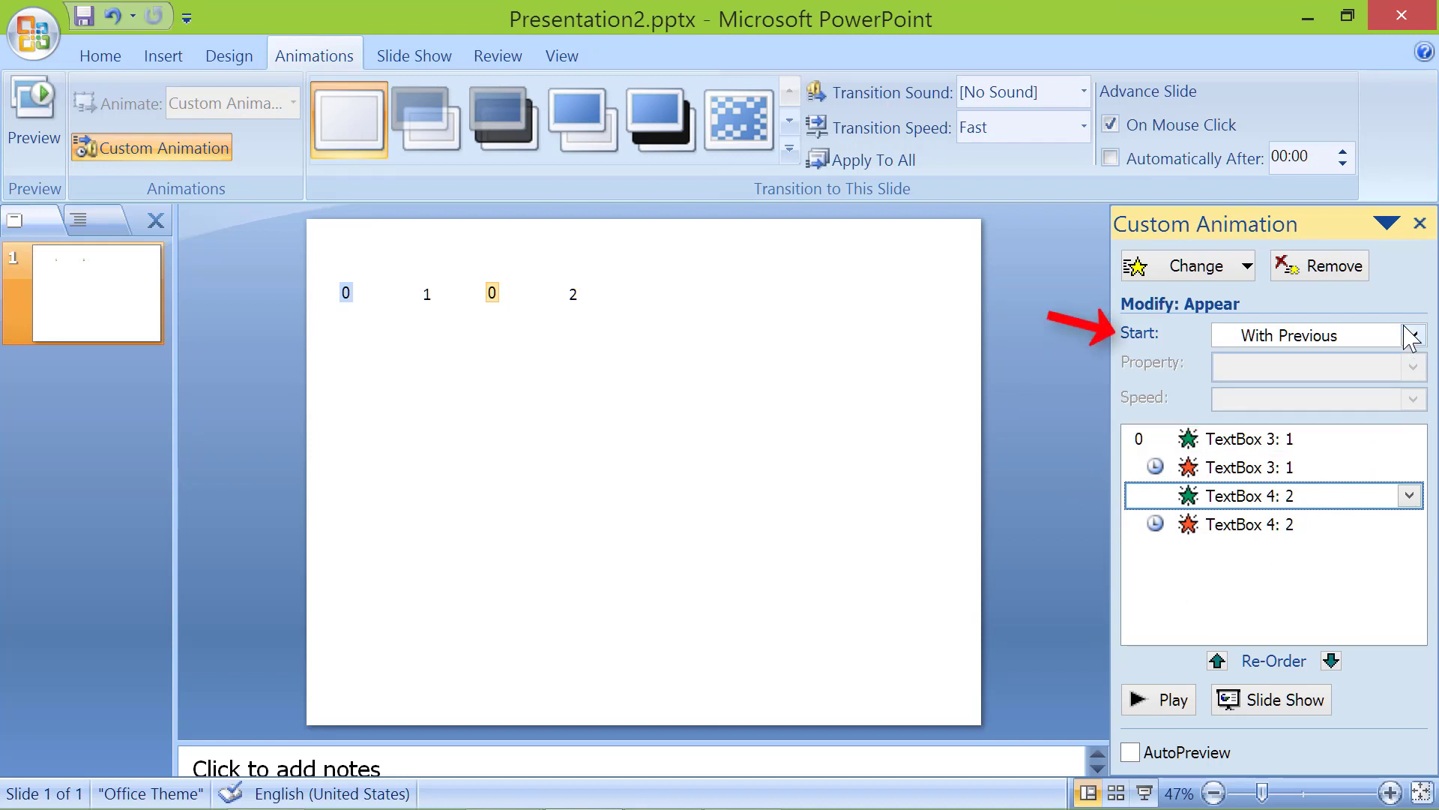
# - Set box 2's Appear effect to start After Previous
pyautogui.click(1412, 333)
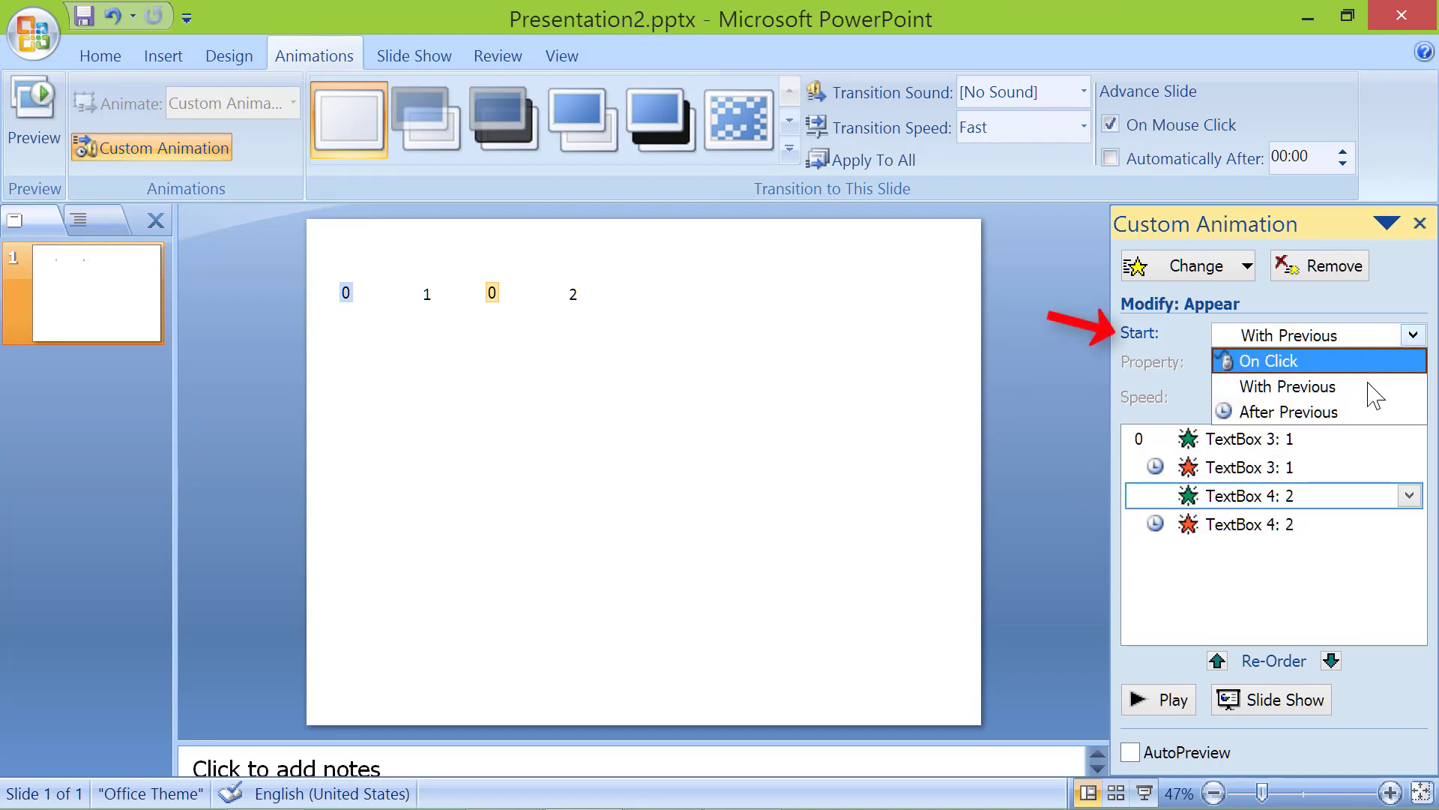
pyautogui.click(1279, 411)
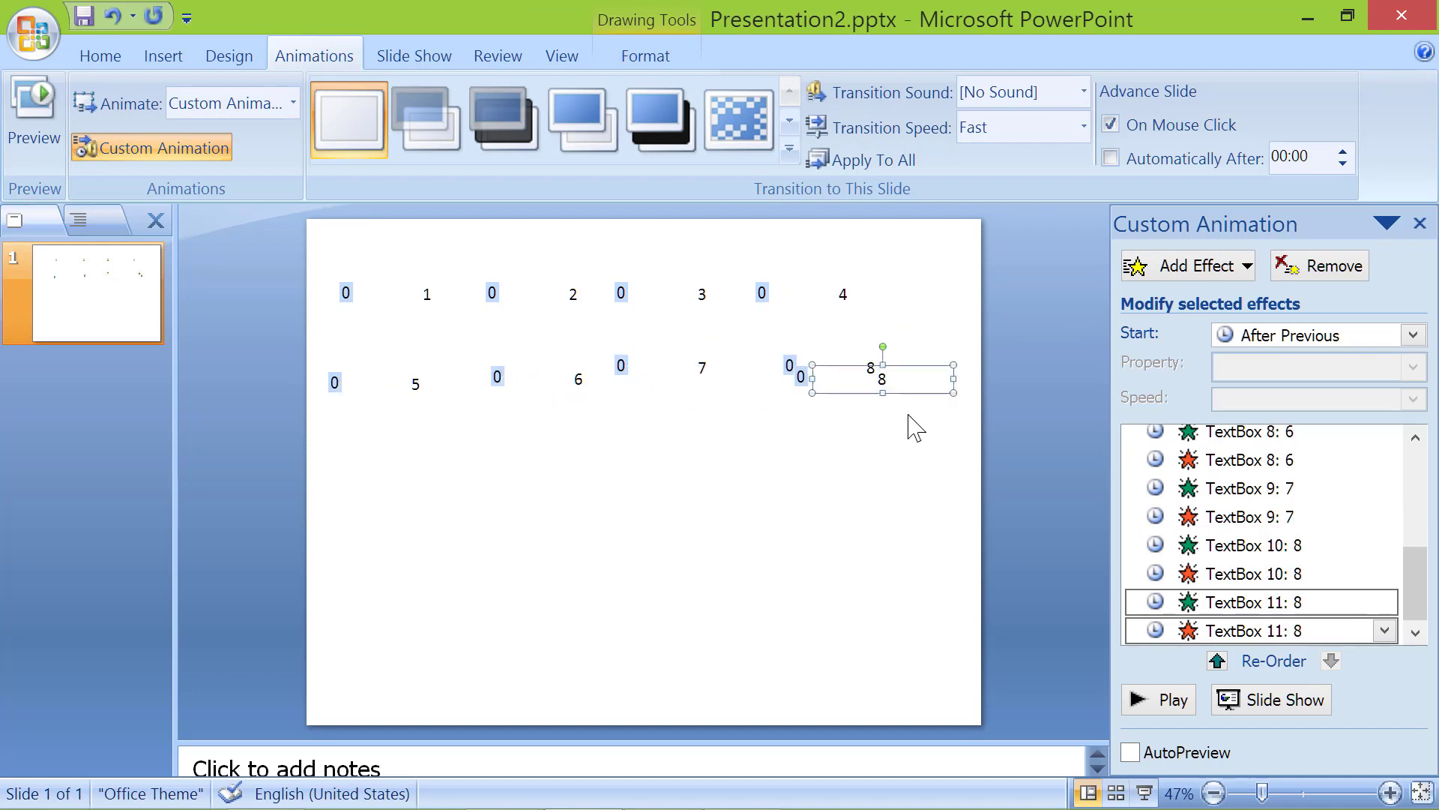
# - Move the duplicated box down to begin a third row for boxes 9 and 10
pyautogui.moveTo(882, 376); pyautogui.dragTo(588, 468)
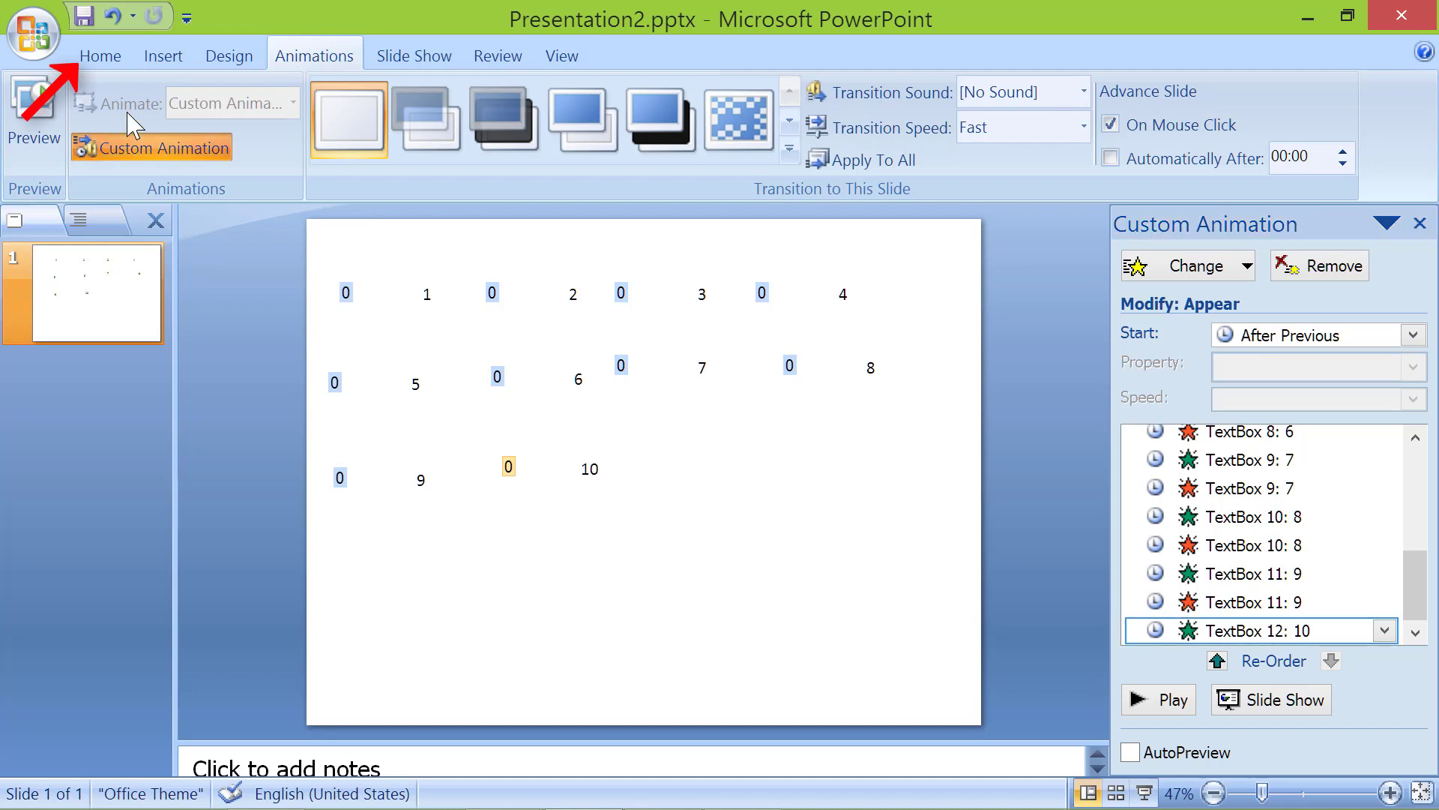
# - Align all ten boxes Center and Middle via Arrange > Align so they stack on one spot
pyautogui.click(100, 56)
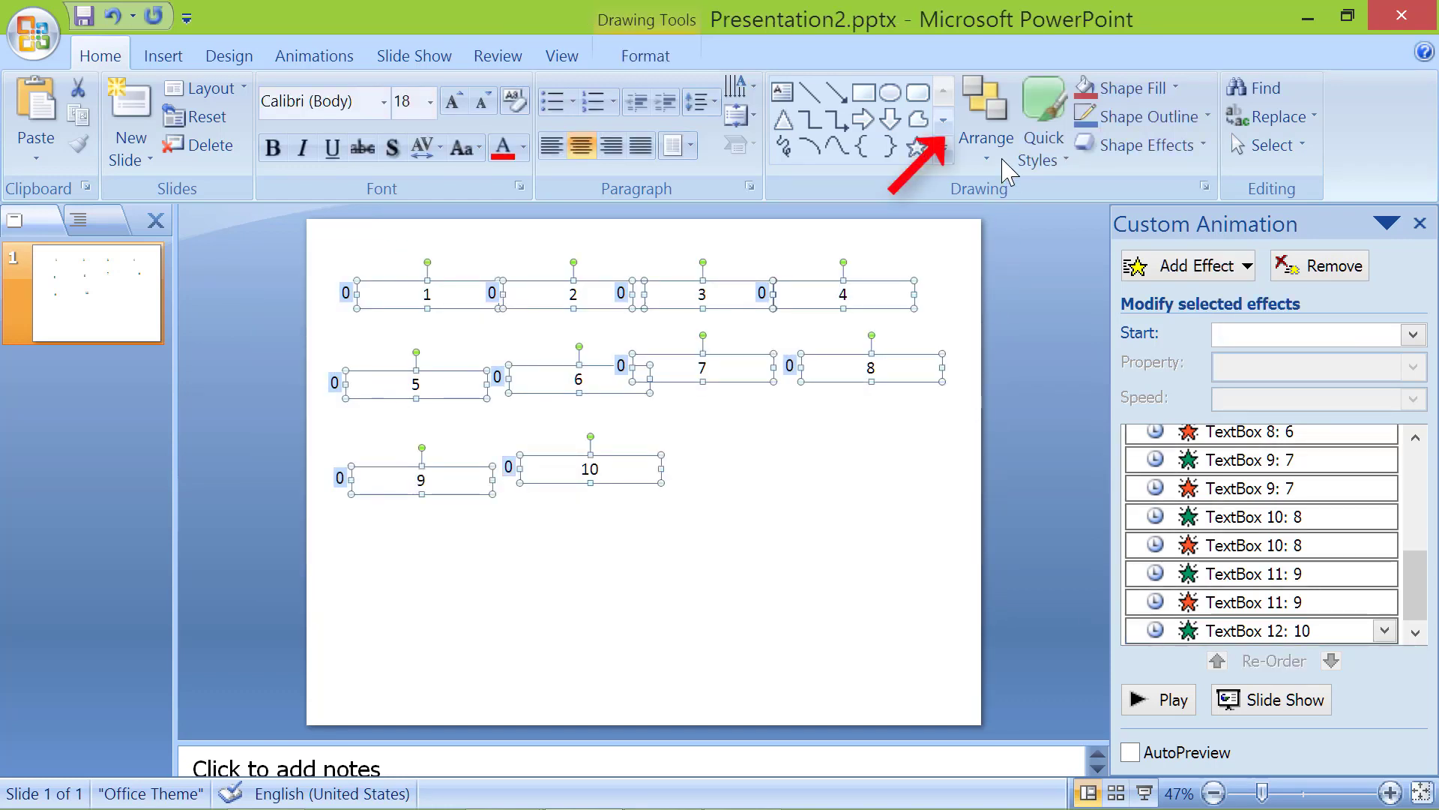
pyautogui.click(985, 120)
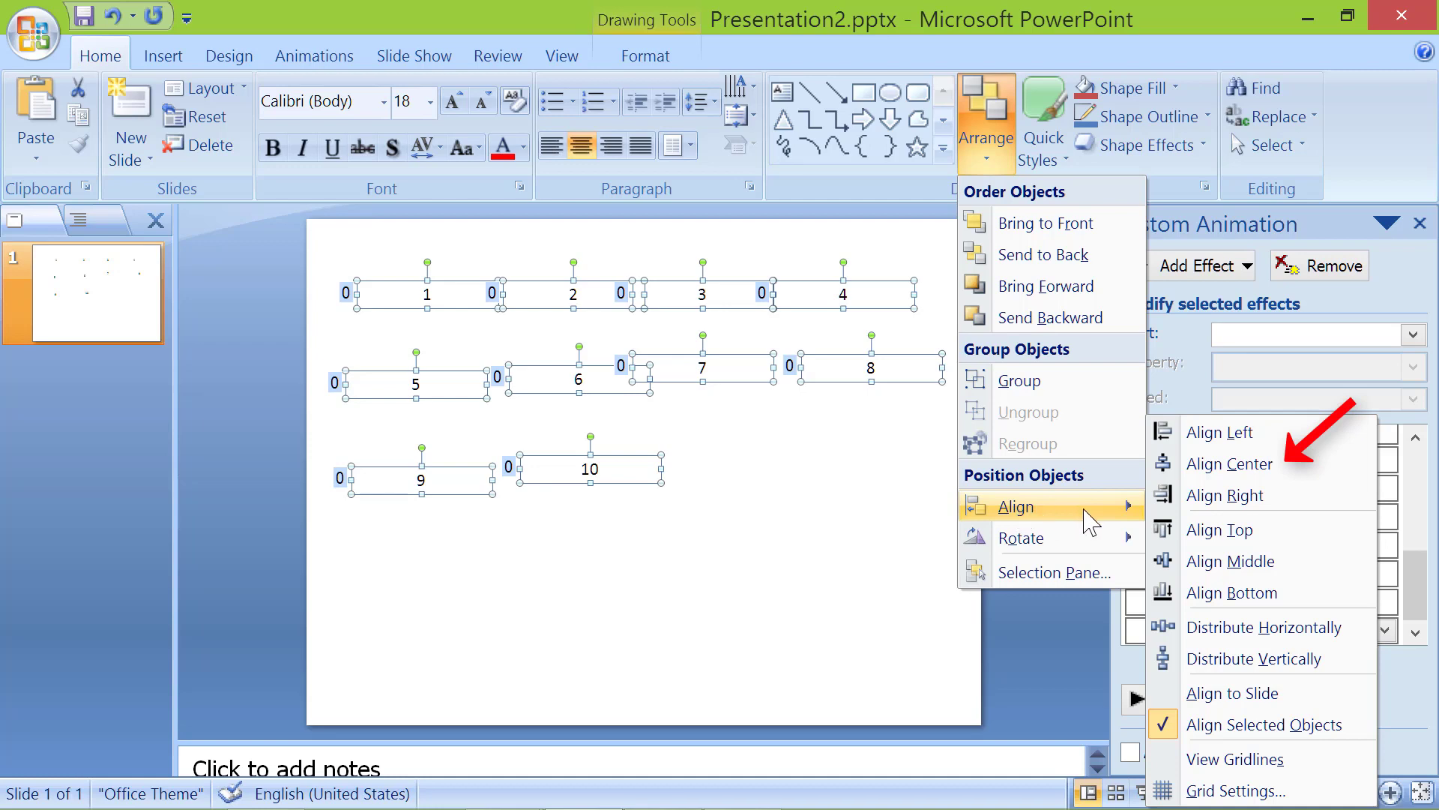
pyautogui.click(1230, 463)
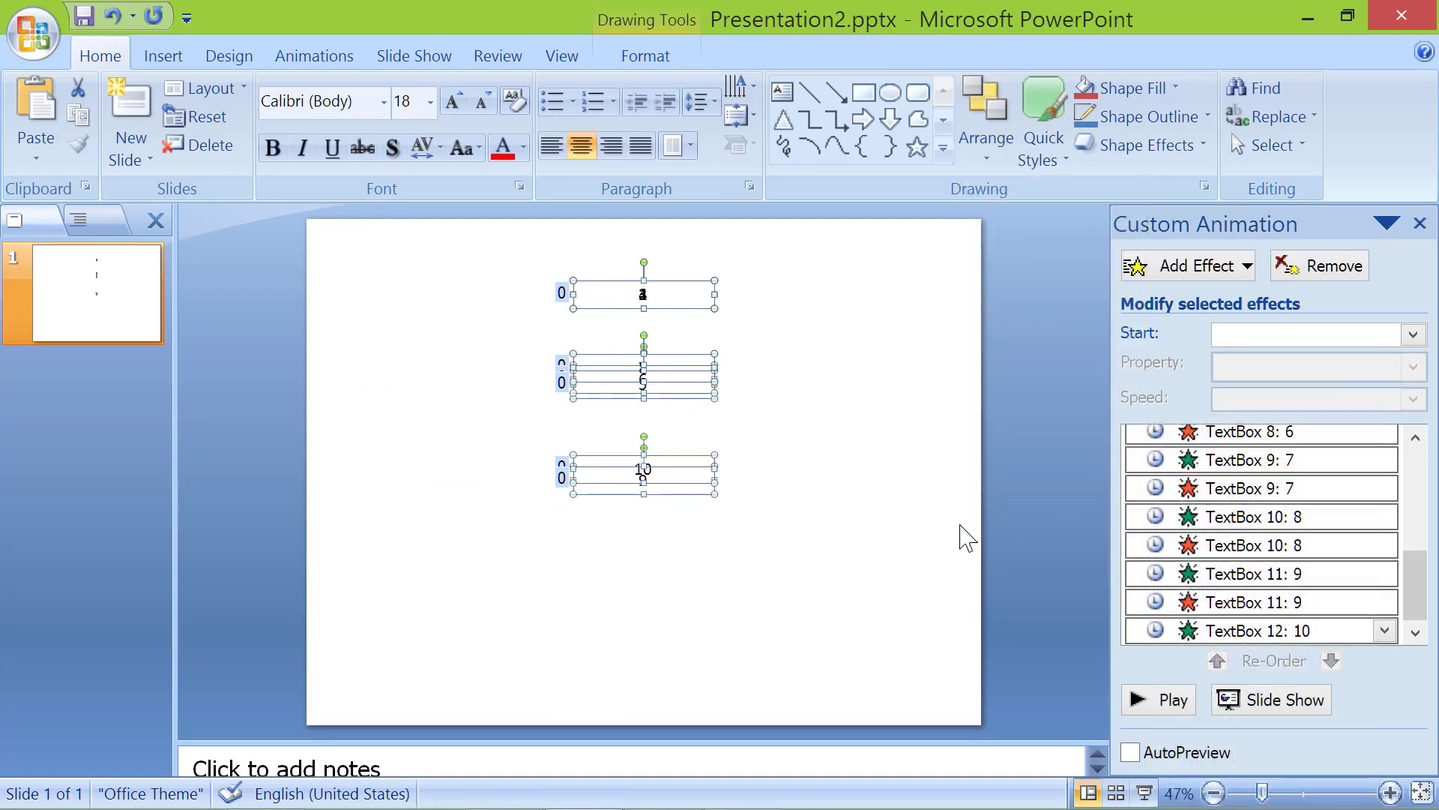
pyautogui.moveTo(968, 403)
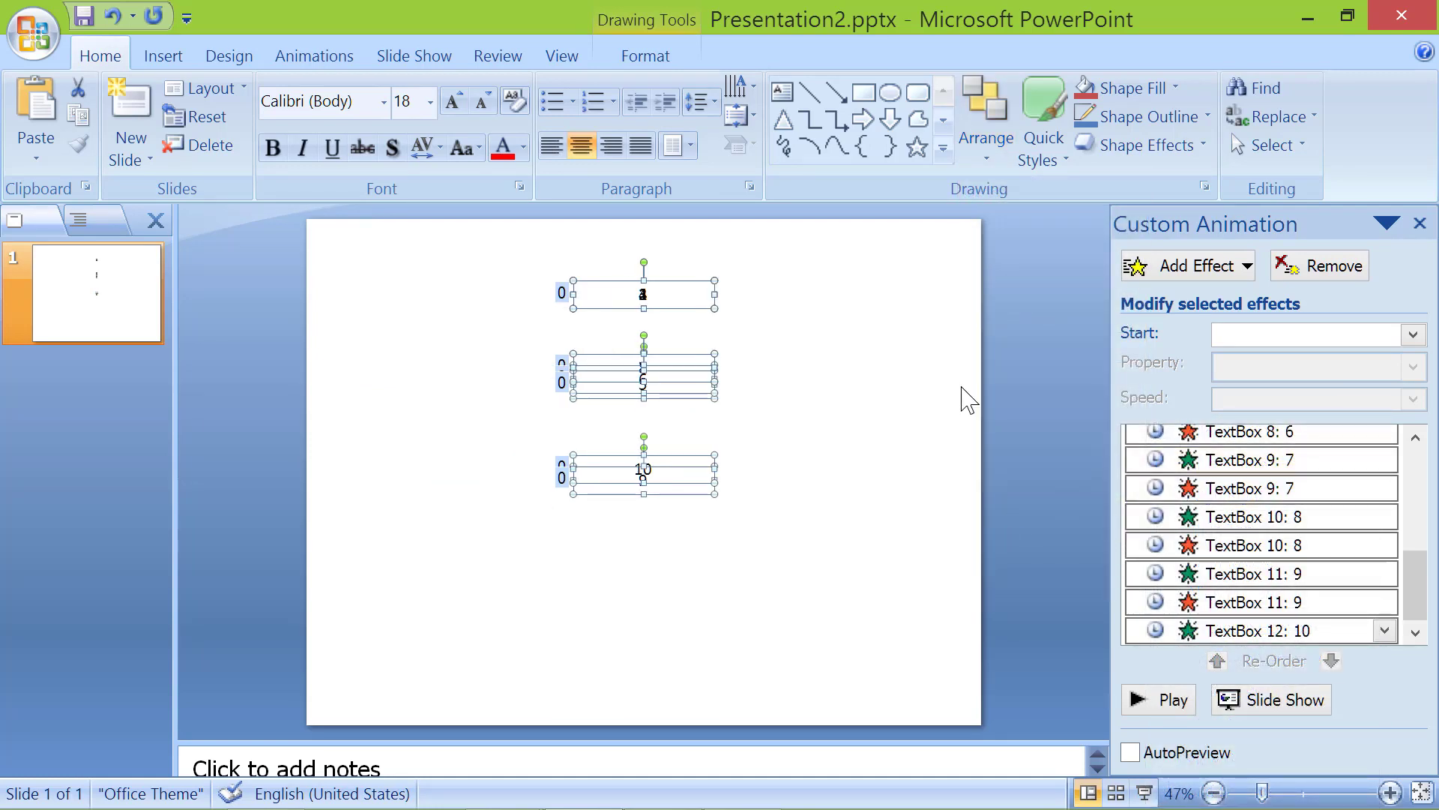
pyautogui.click(985, 120)
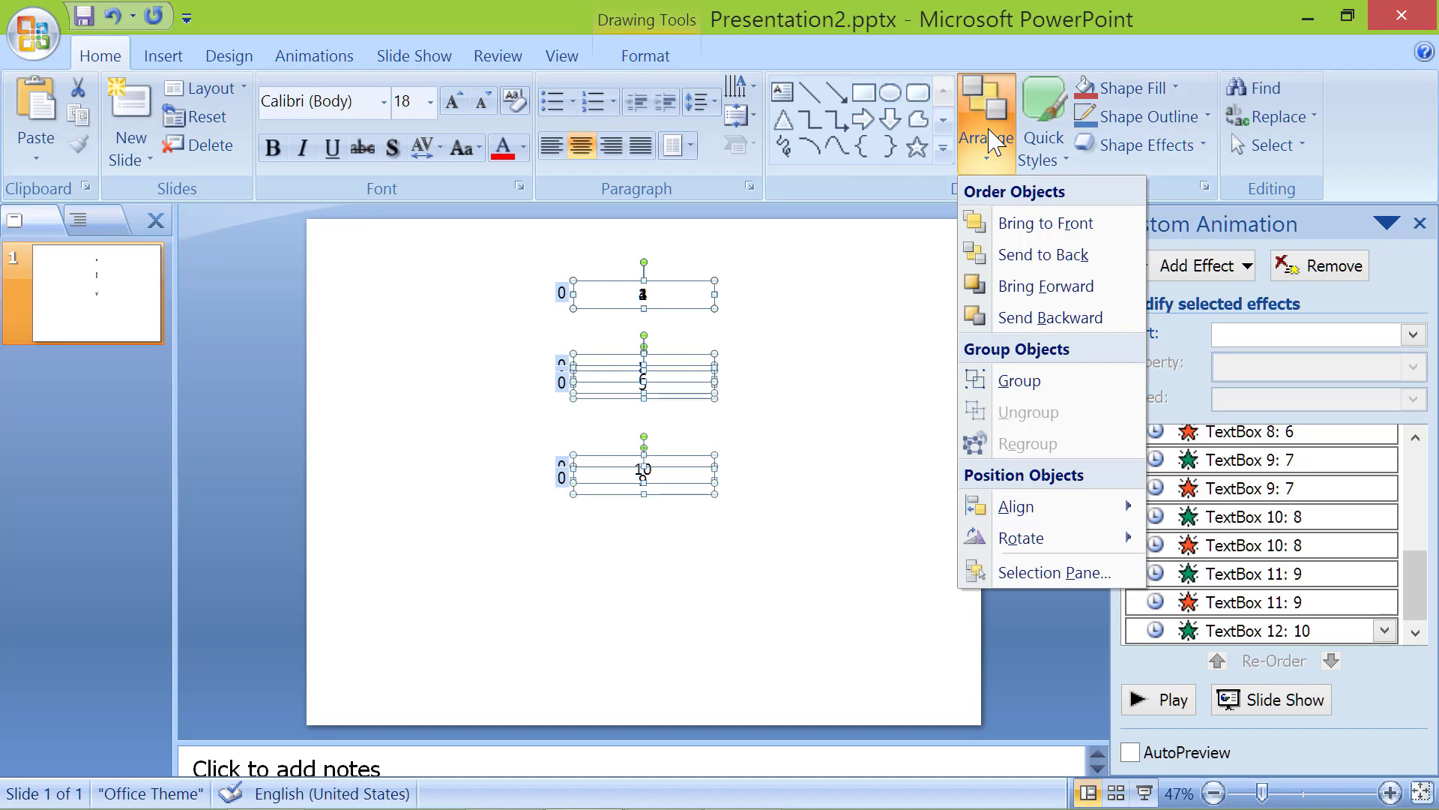
pyautogui.moveTo(995, 243)
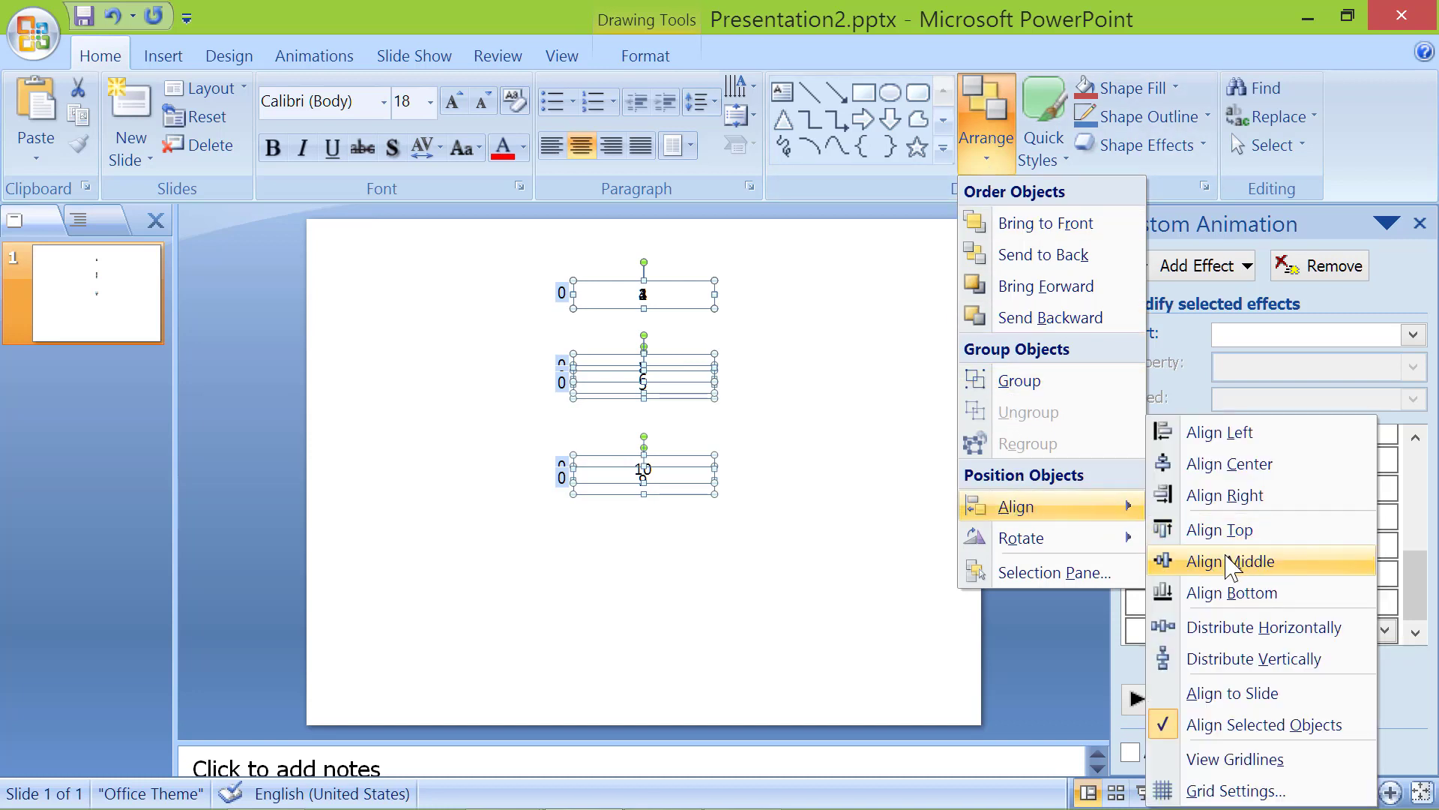
pyautogui.click(1229, 561)
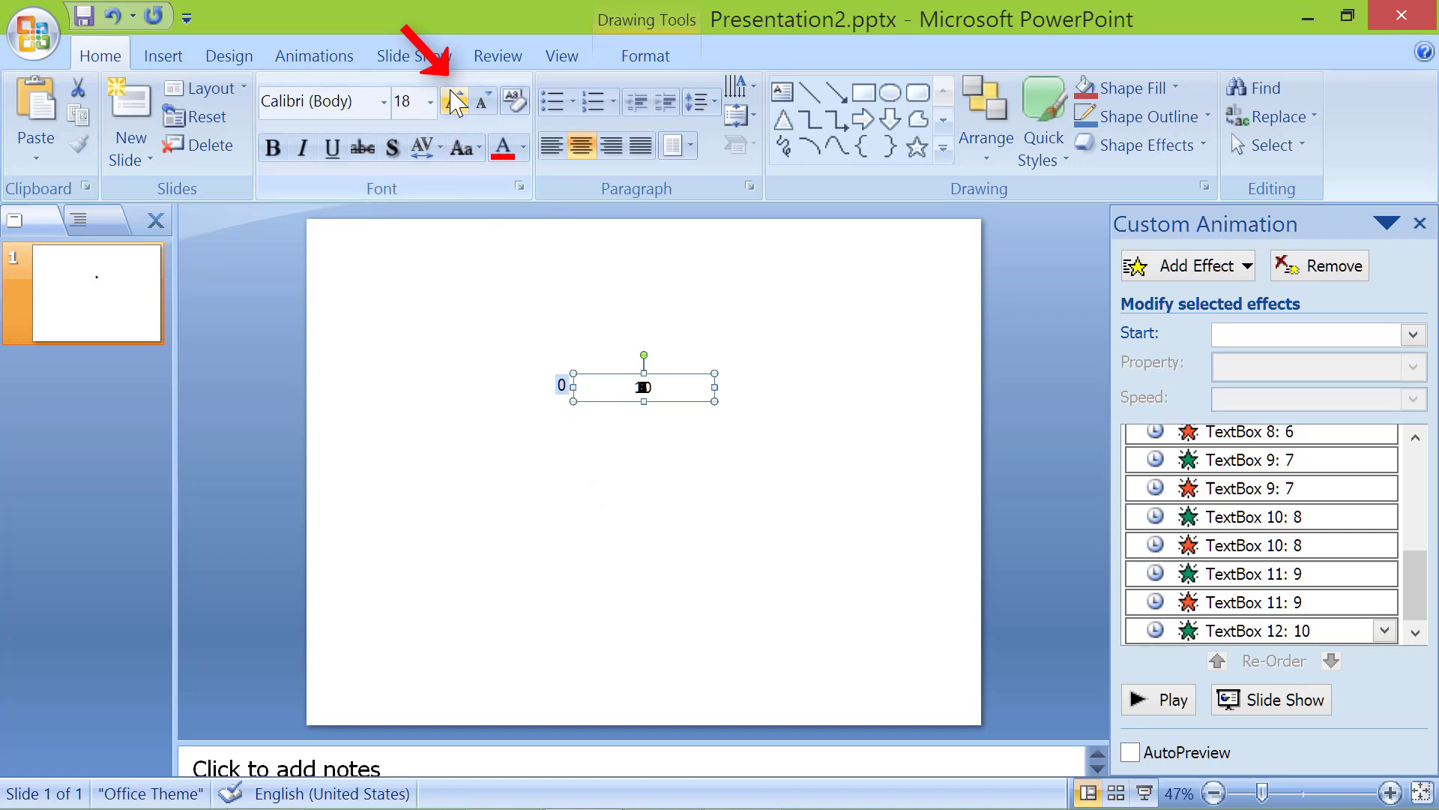
# - Grow the stacked numbers to 138-point bold and widen the boxes so 10 fits on one line
pyautogui.click(453, 101)
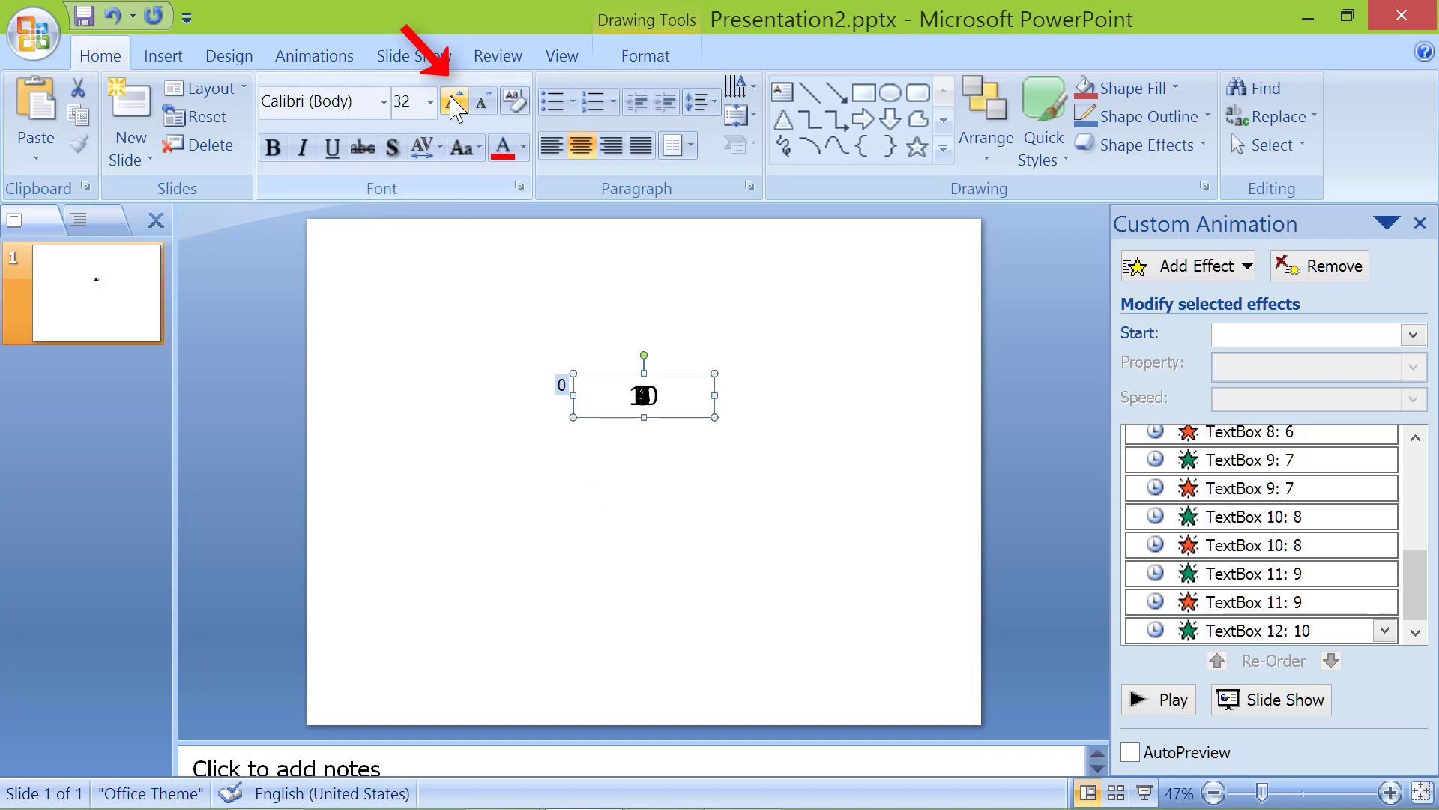
pyautogui.click(454, 101)
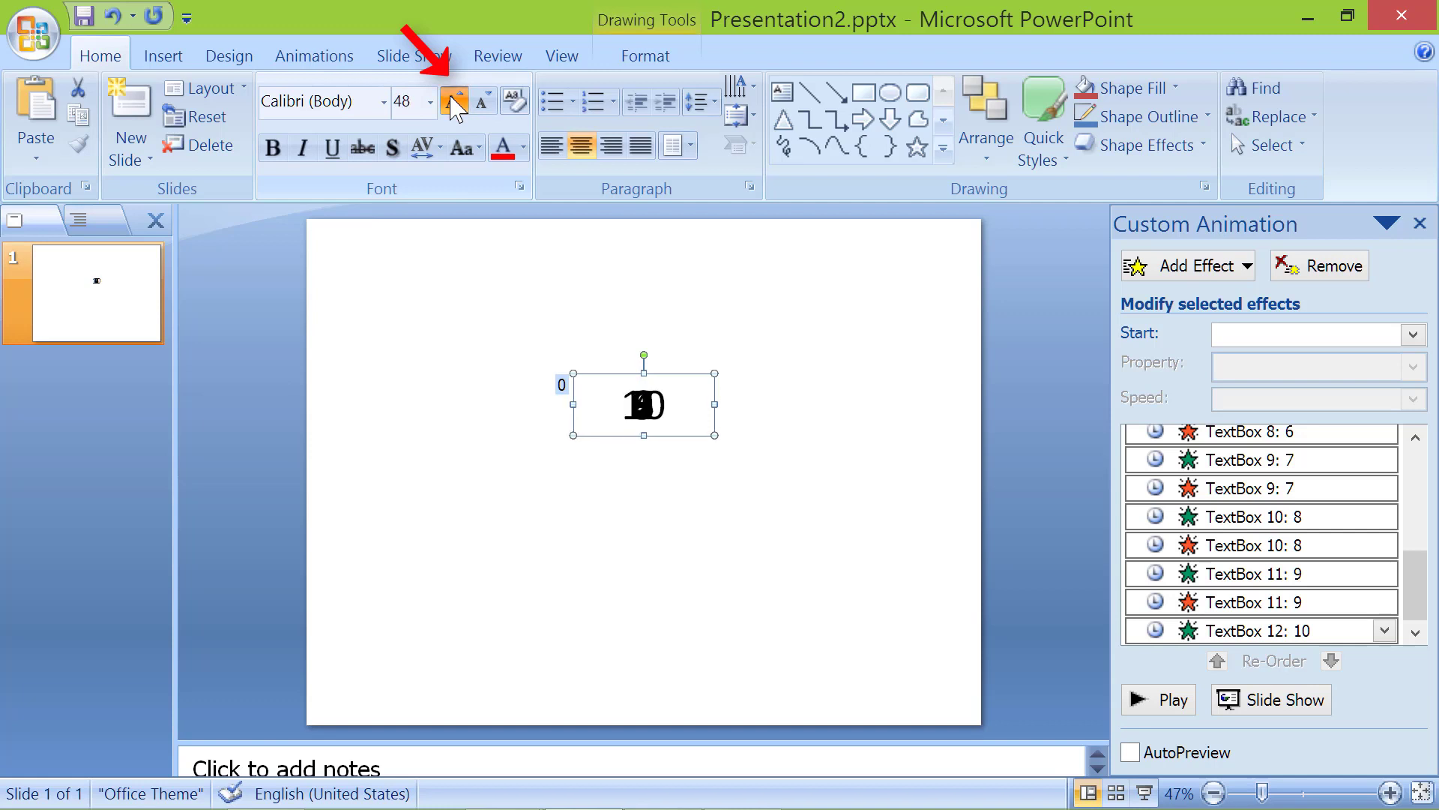
pyautogui.click(453, 100)
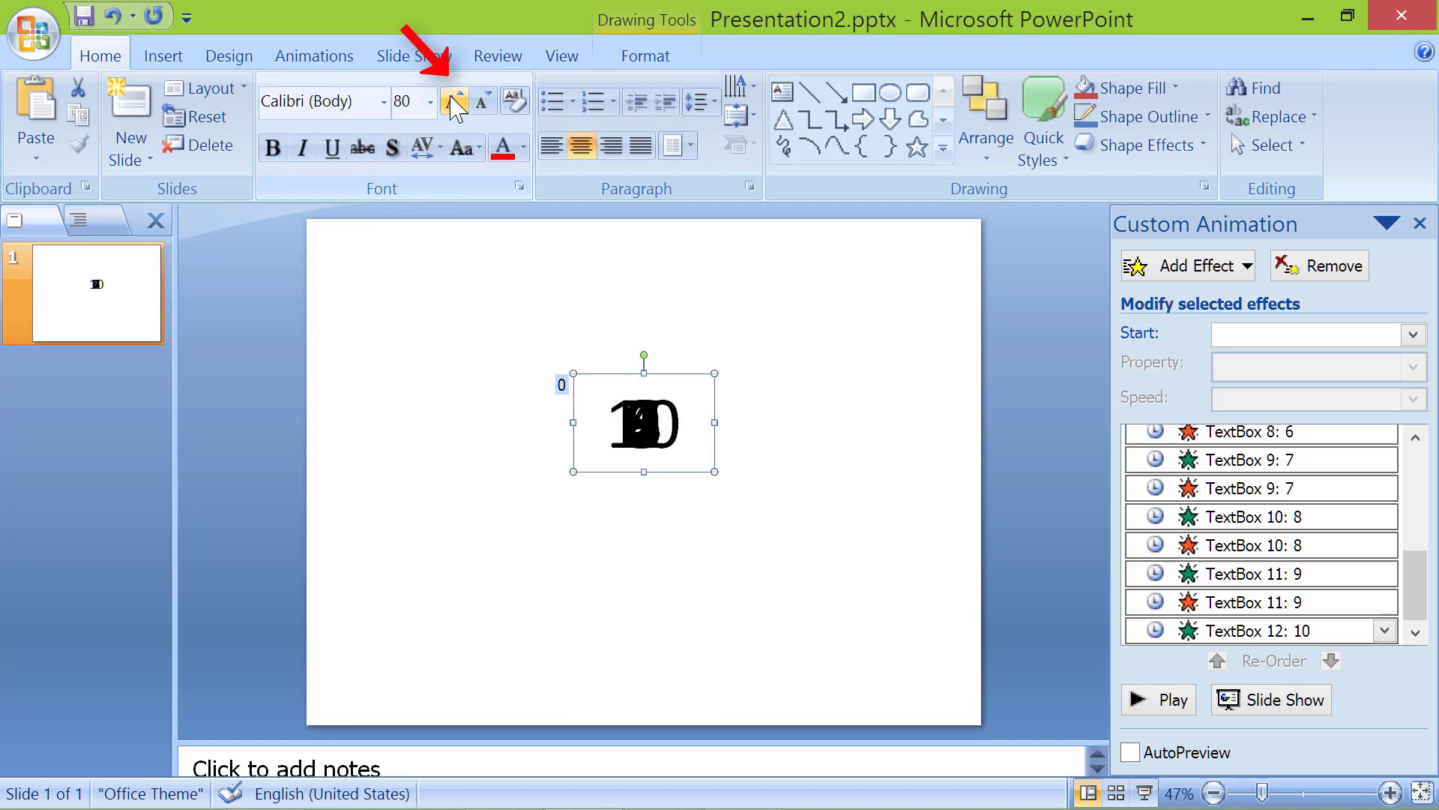
pyautogui.click(452, 100)
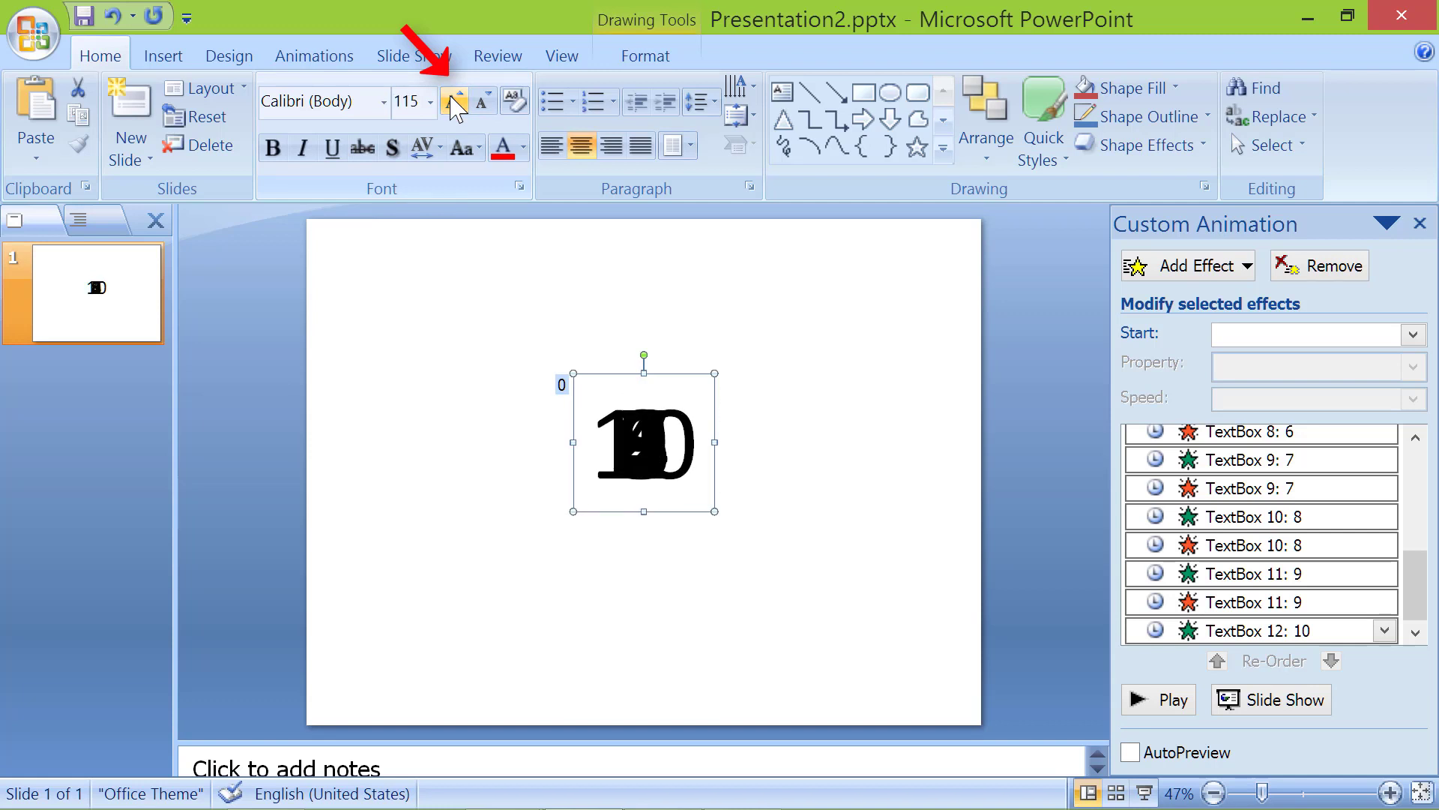
pyautogui.click(453, 100)
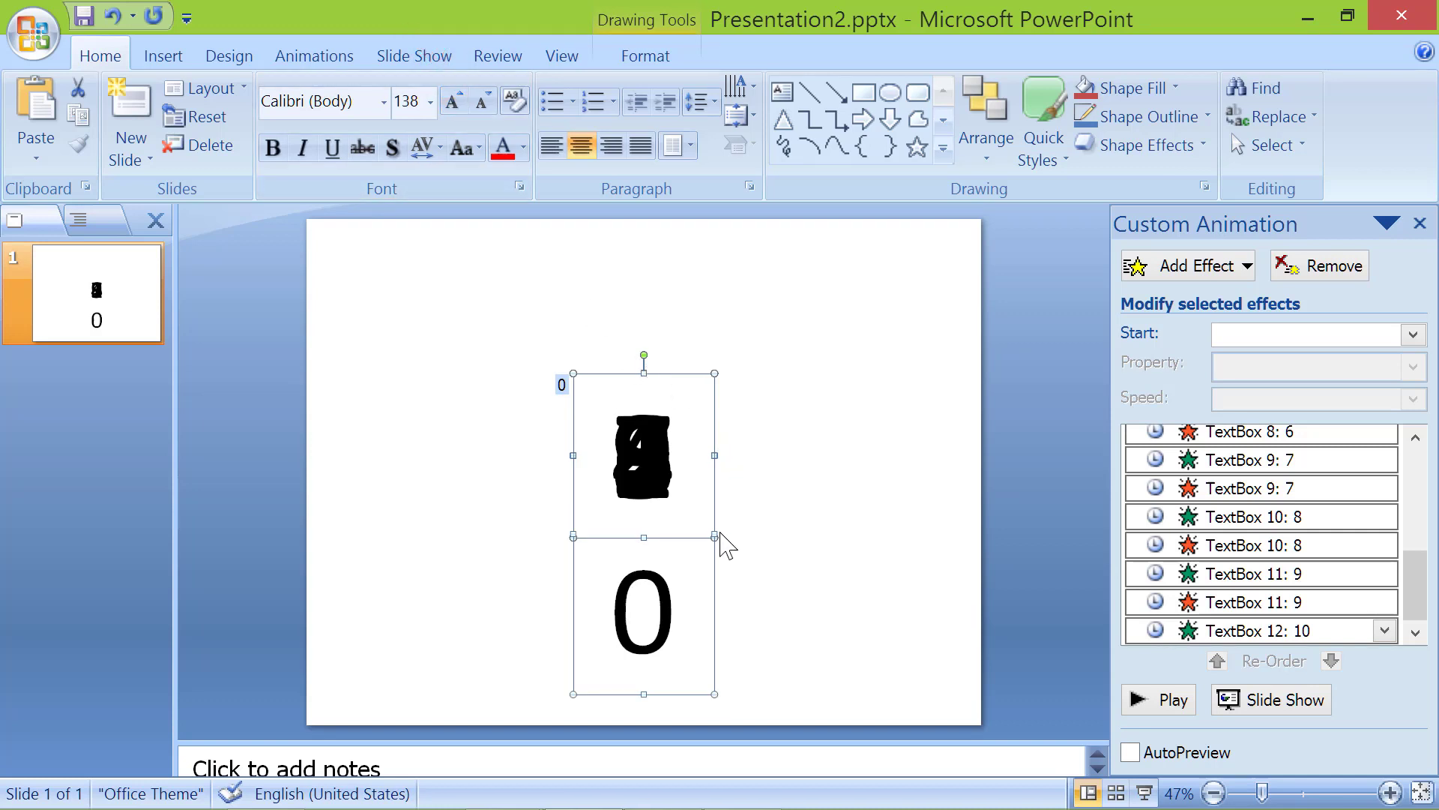
pyautogui.moveTo(717, 536); pyautogui.dragTo(784, 536)
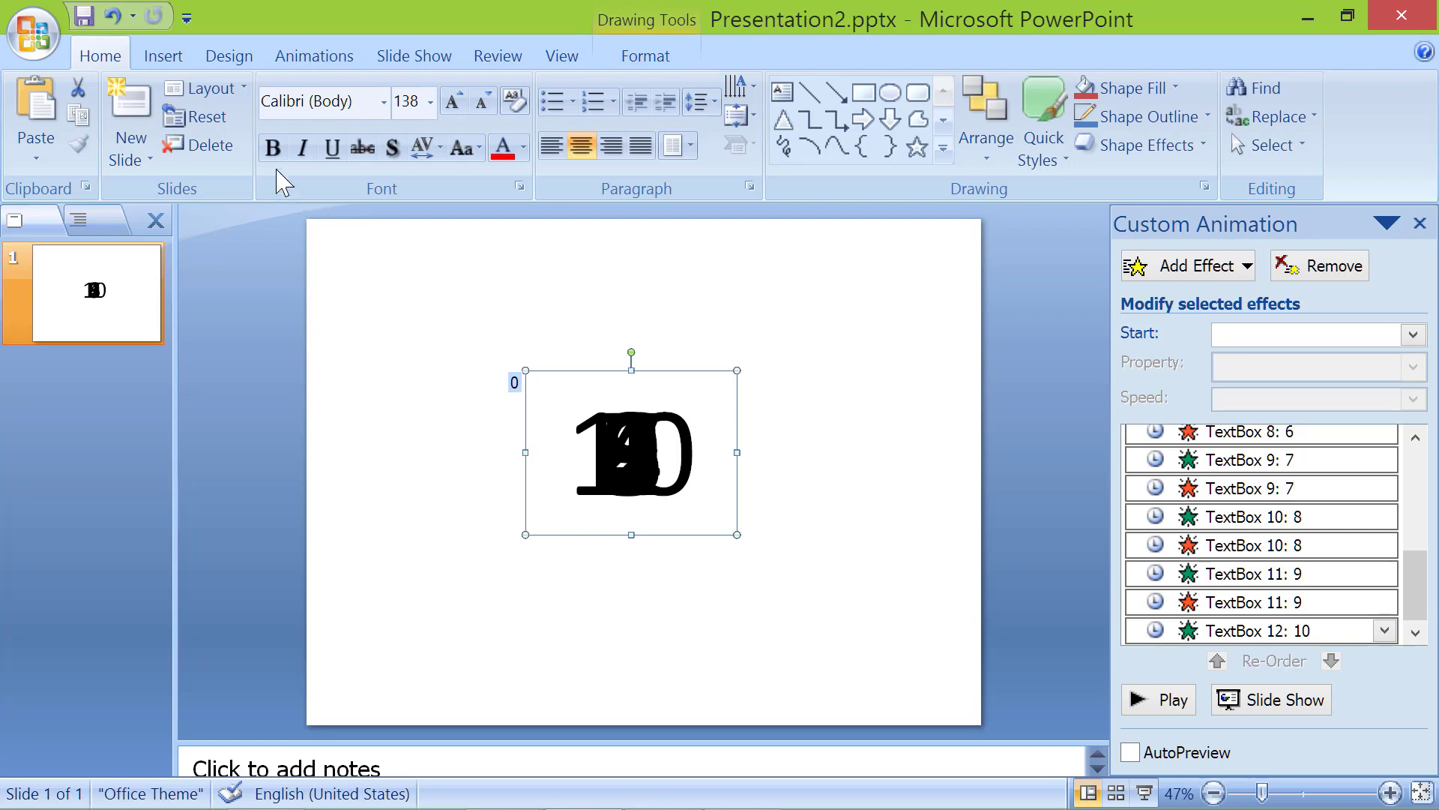
pyautogui.click(273, 148)
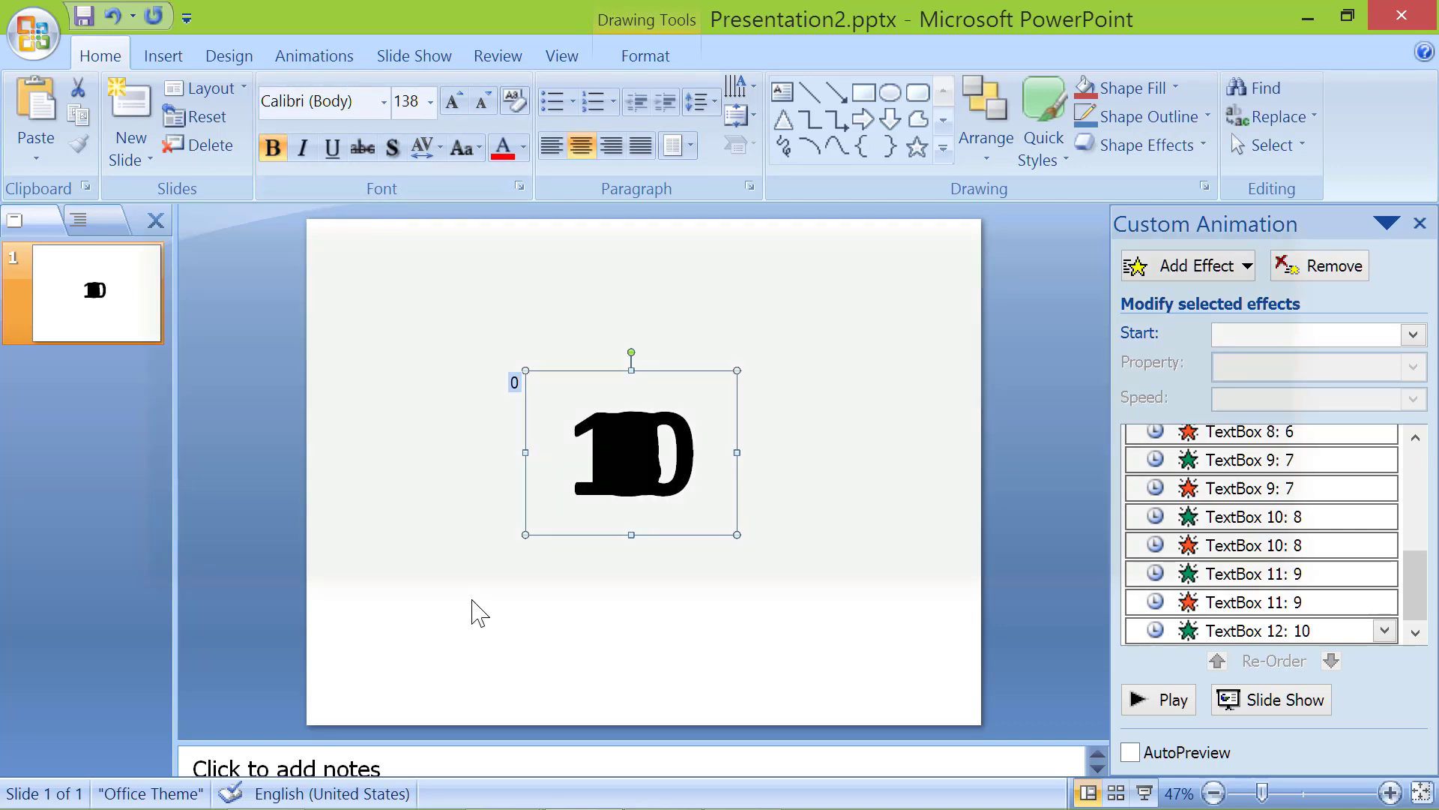